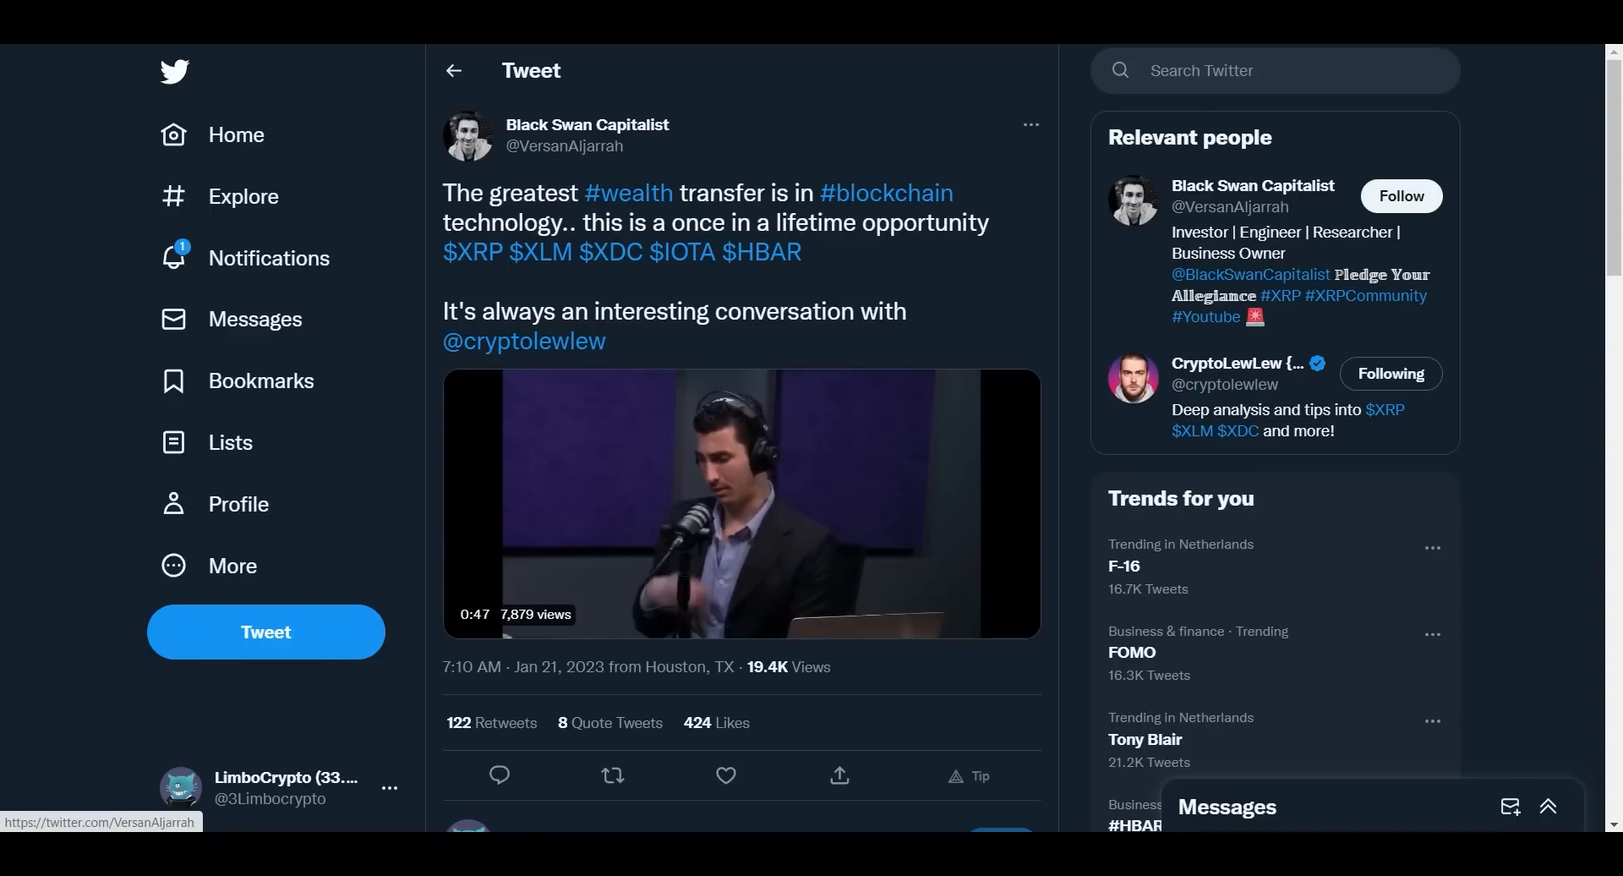
# Play and restart the podcast clip, then move on to Digital Asset Investor's tweet quoting Mario Nawfal's Davos video.
pyautogui.click(713, 504)
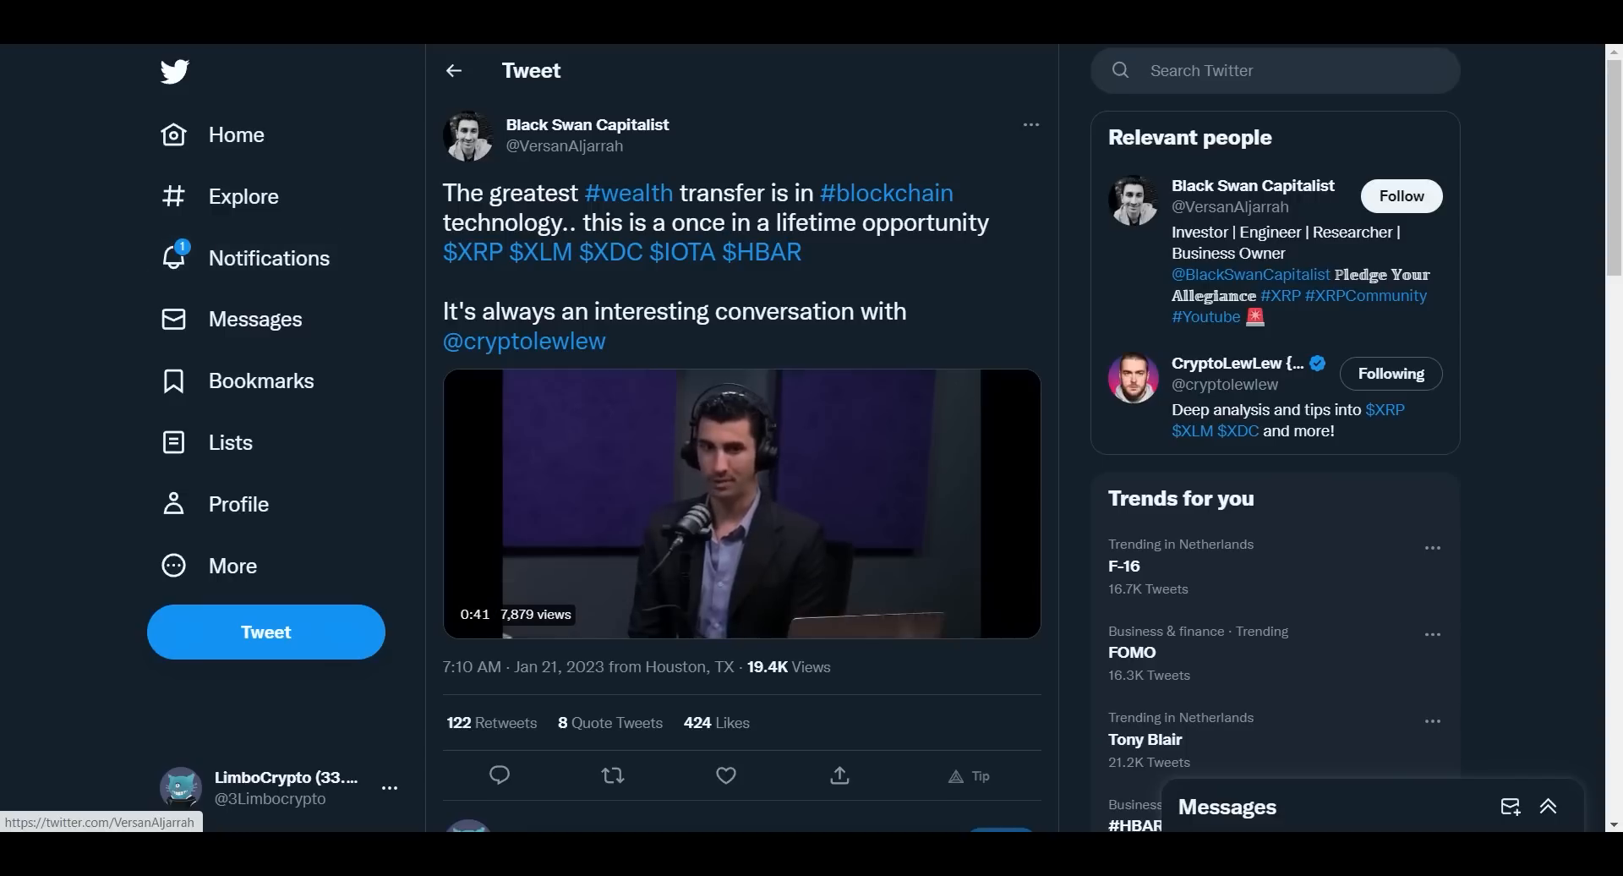
pyautogui.click(740, 513)
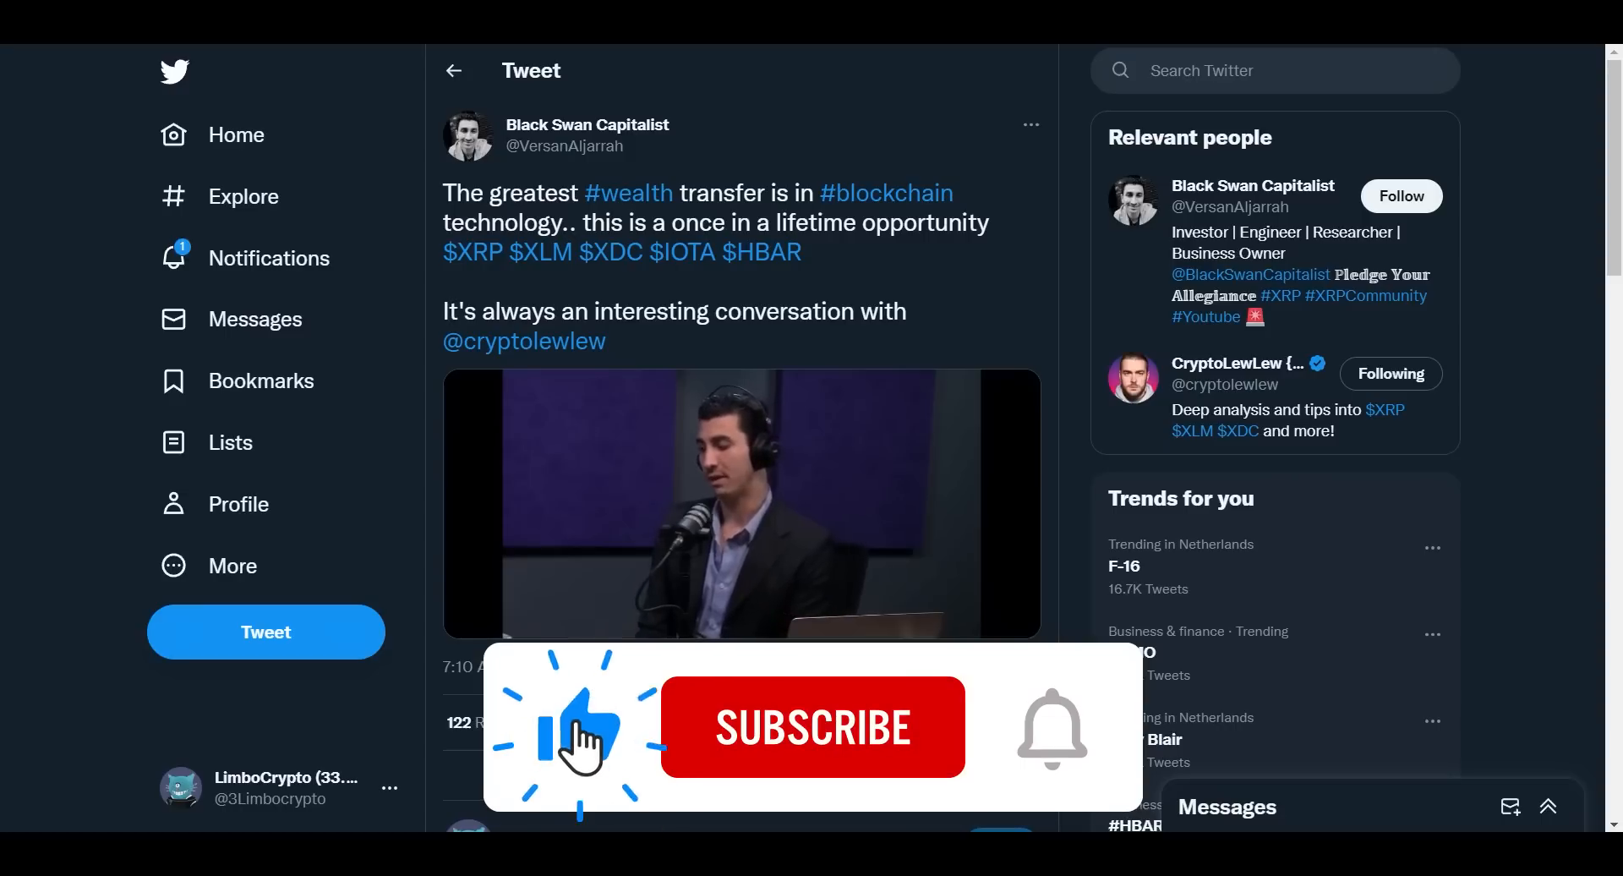
pyautogui.click(813, 727)
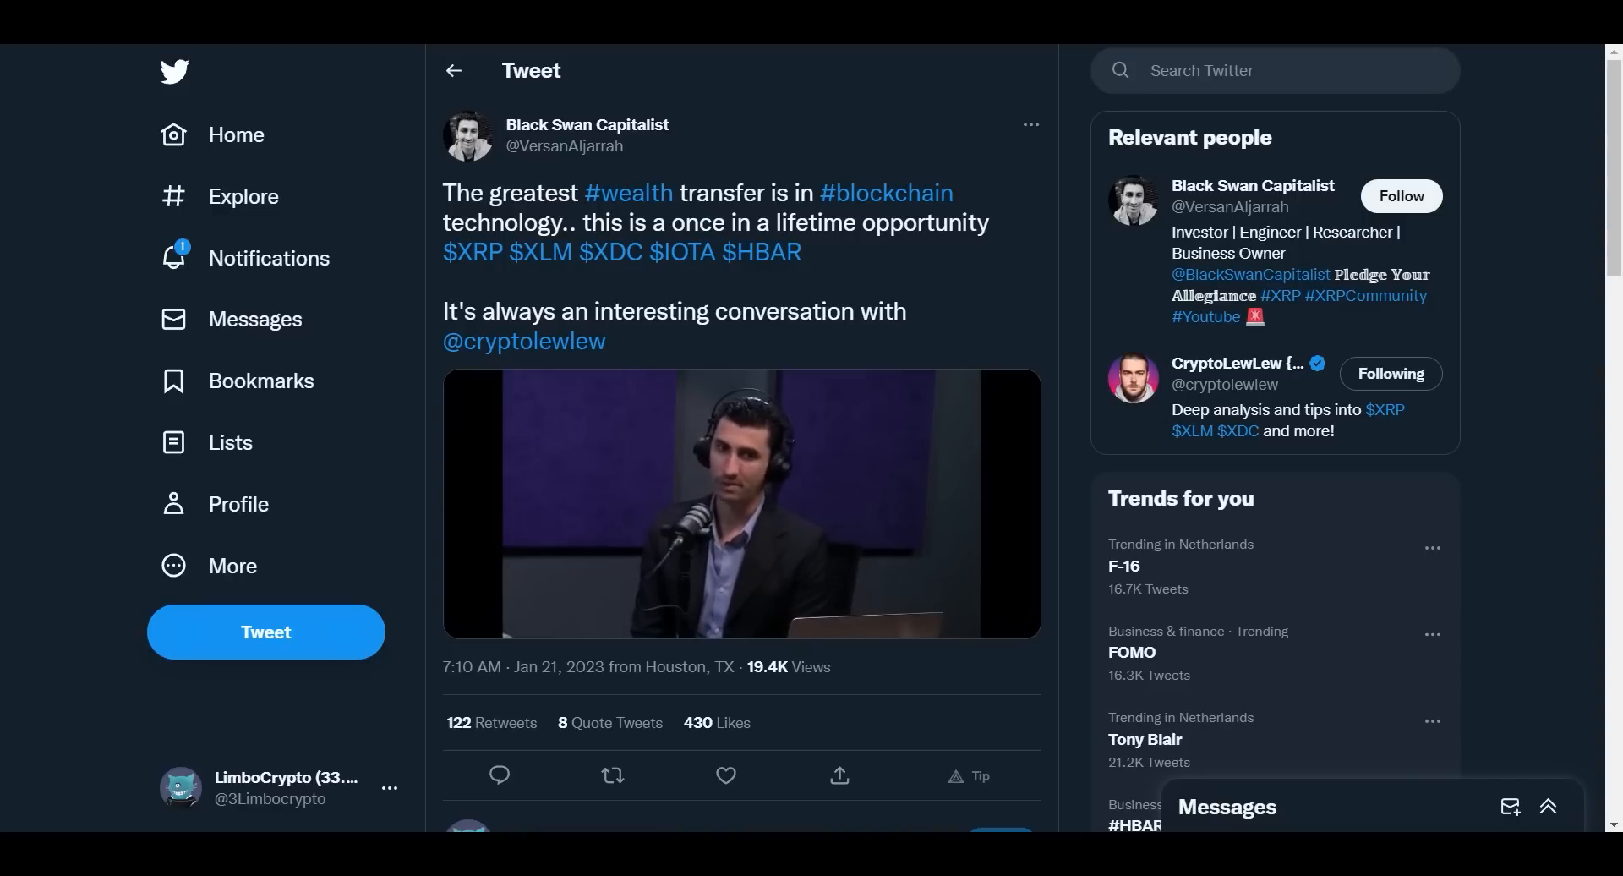
pyautogui.click(740, 512)
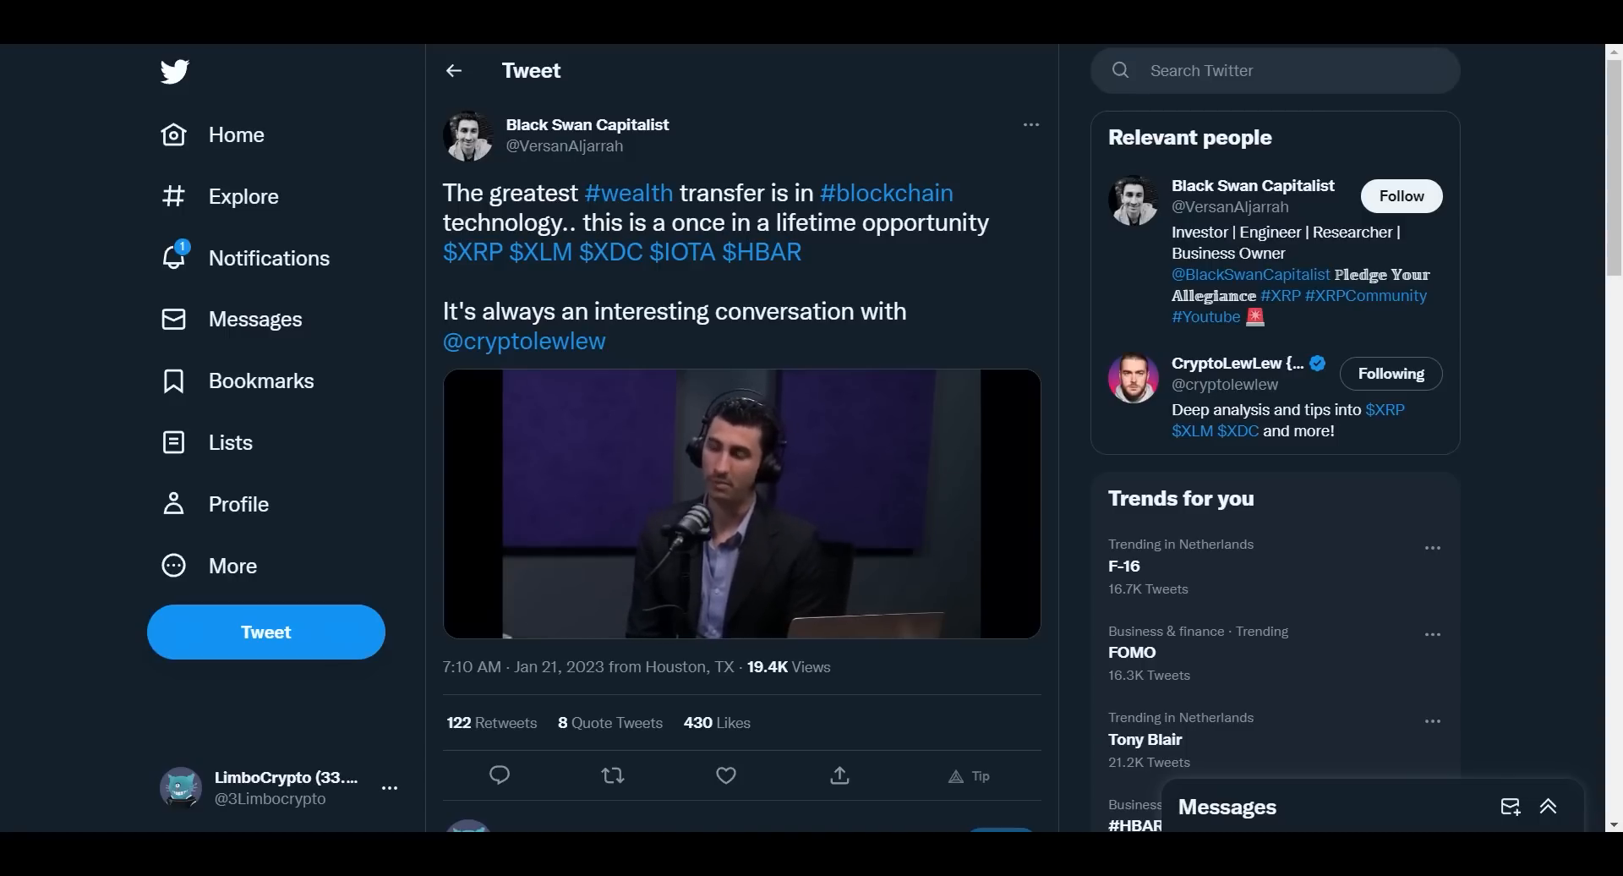
pyautogui.click(741, 513)
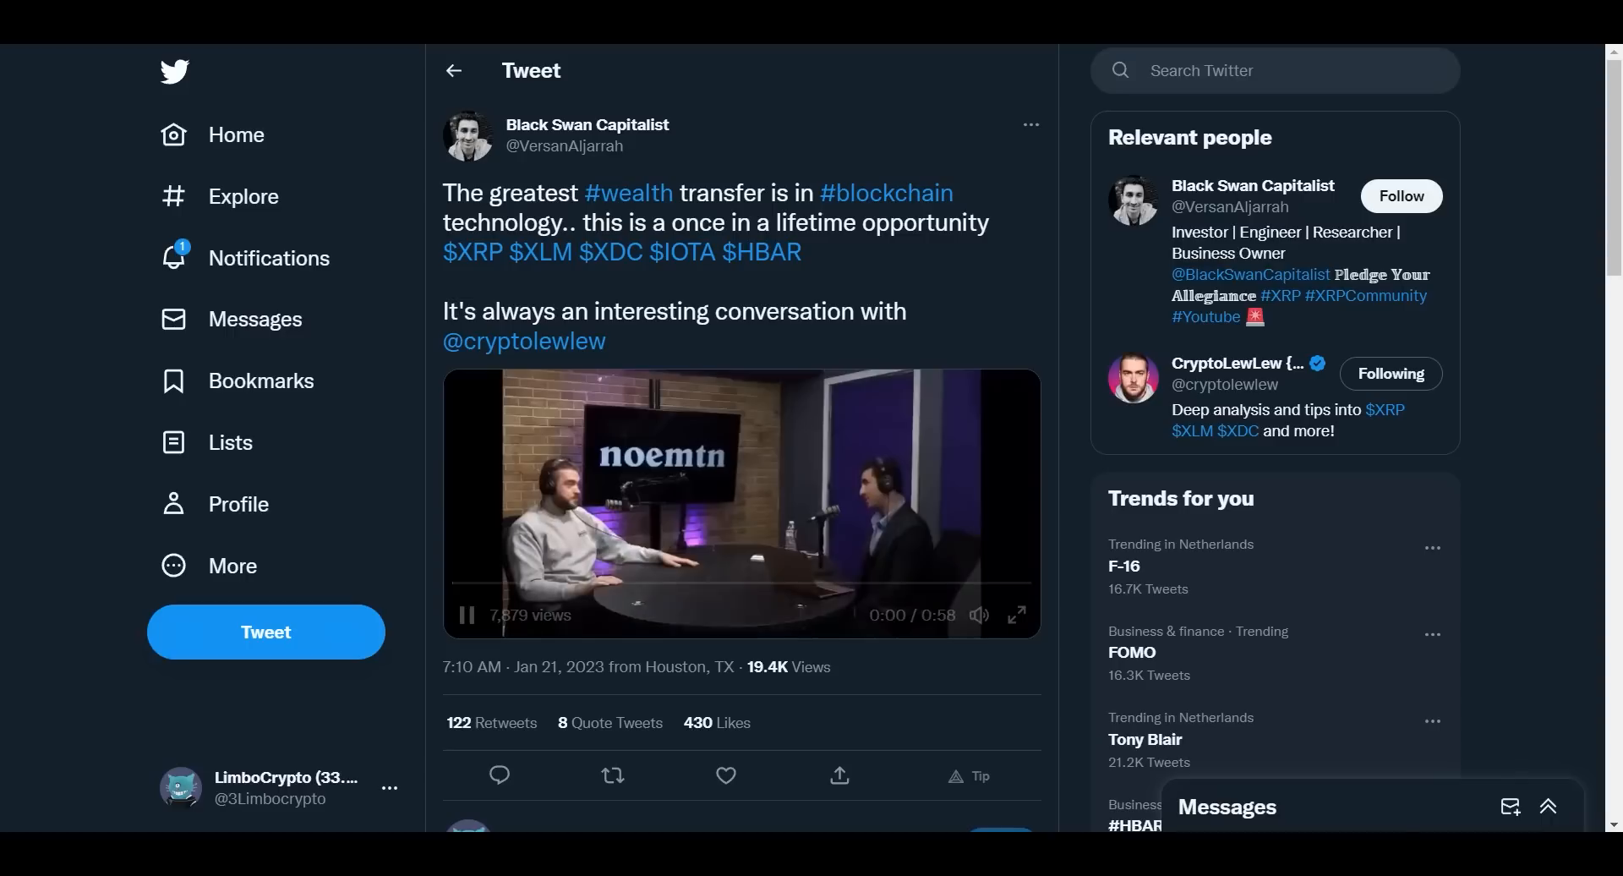
pyautogui.click(466, 614)
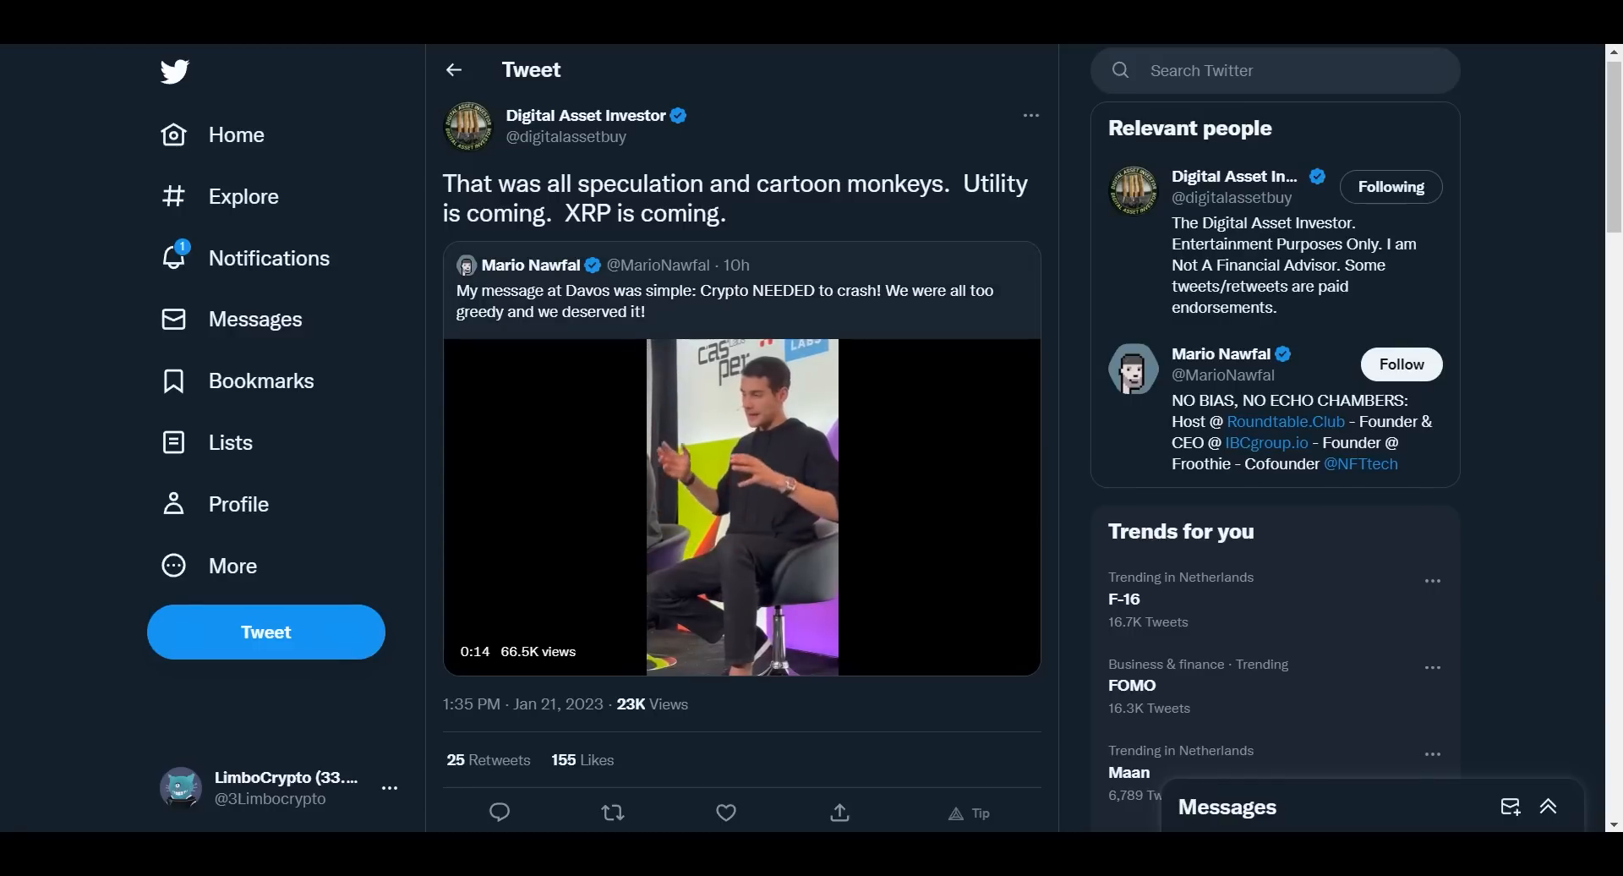
# Watch Mario Nawfal's quoted Davos video and continue to TheRealBamXRP's 'Rug pull after Davos' tweet.
pyautogui.click(739, 506)
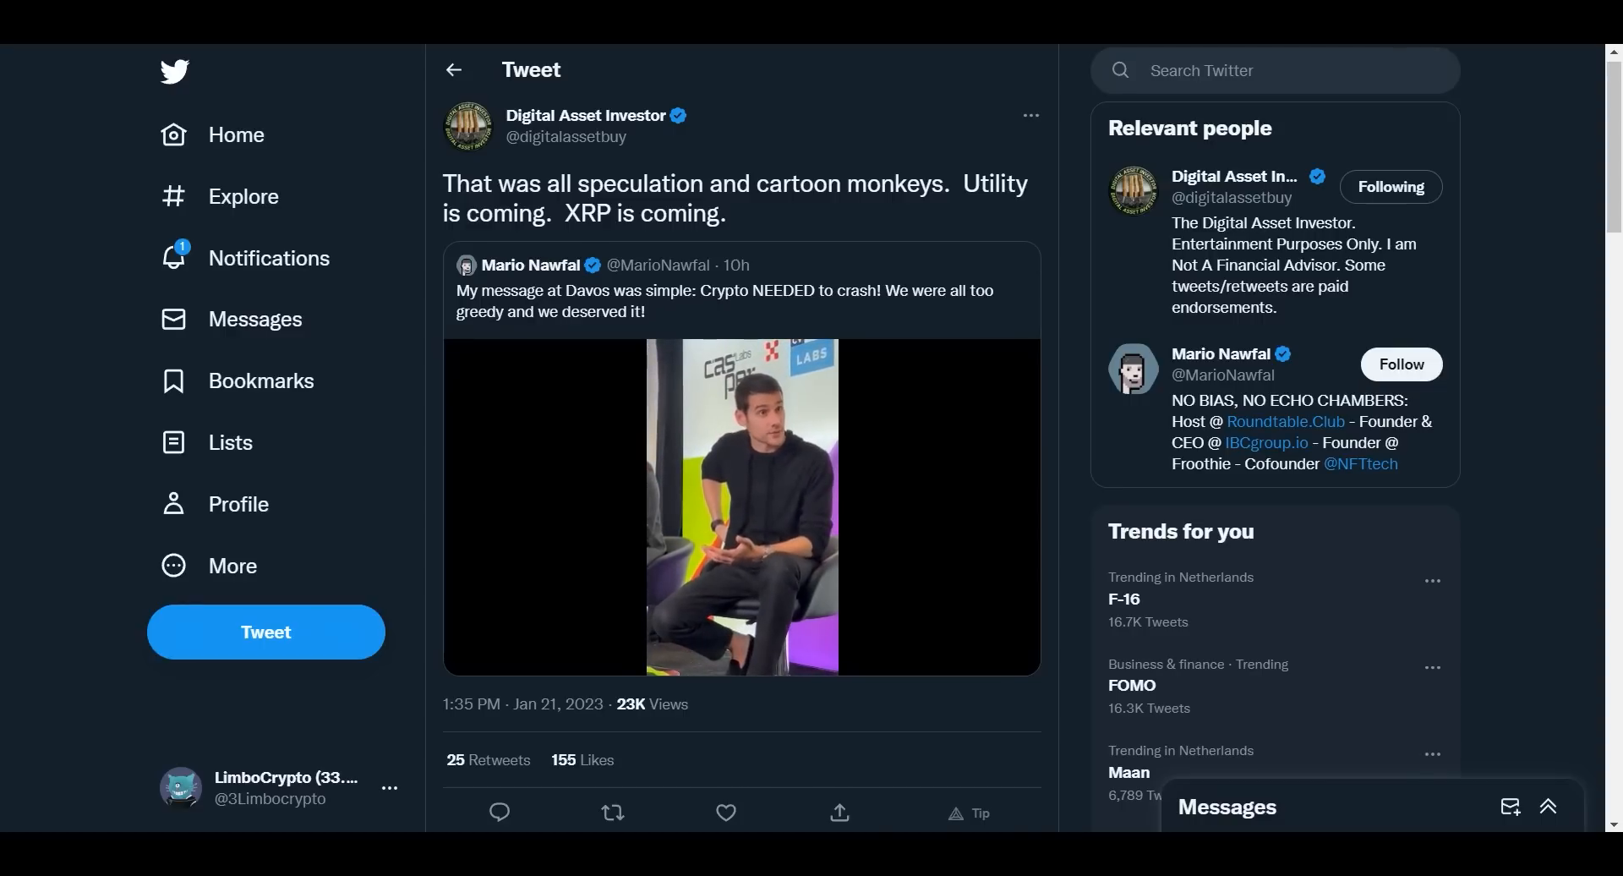
pyautogui.click(740, 507)
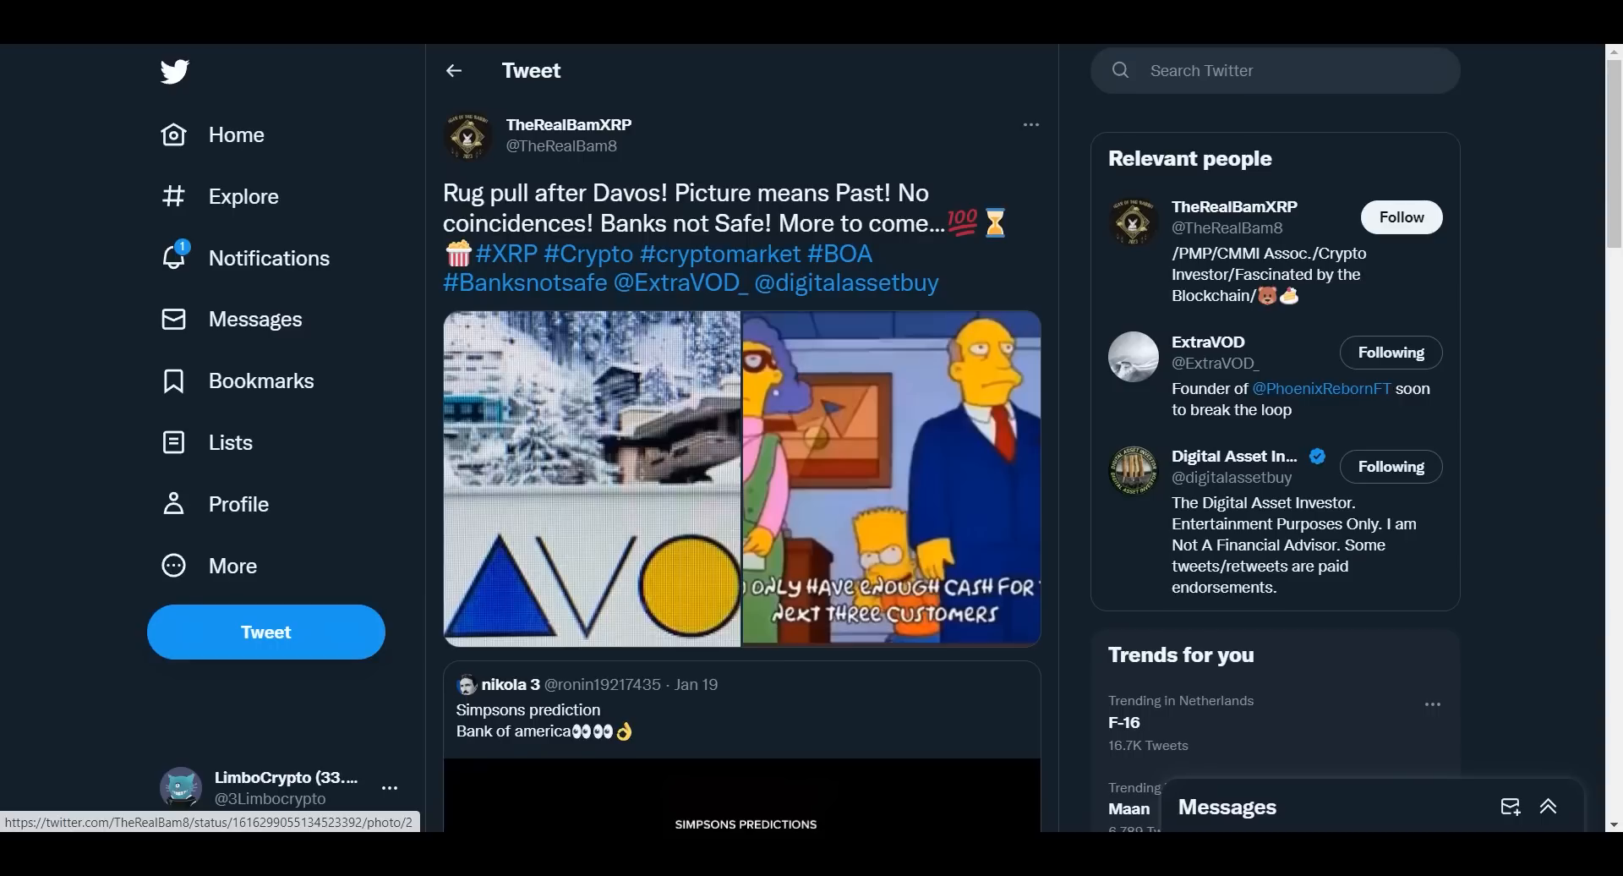
# Pause and resume the quoted Simpsons Bank of America prediction video while scrolling the tweet.
pyautogui.scroll(-3)
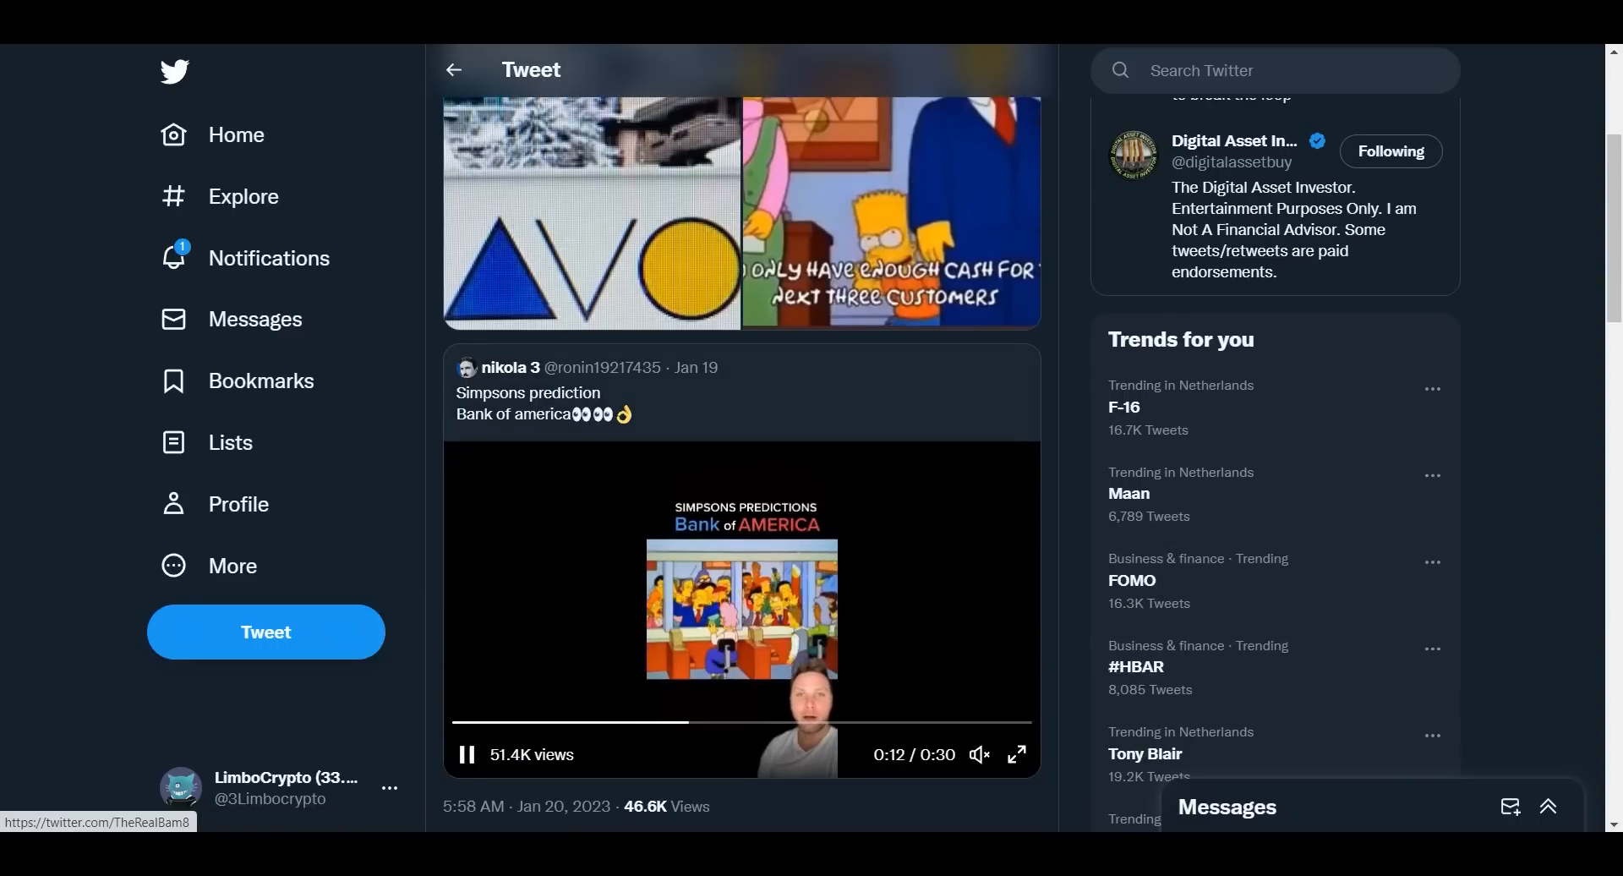
pyautogui.click(466, 754)
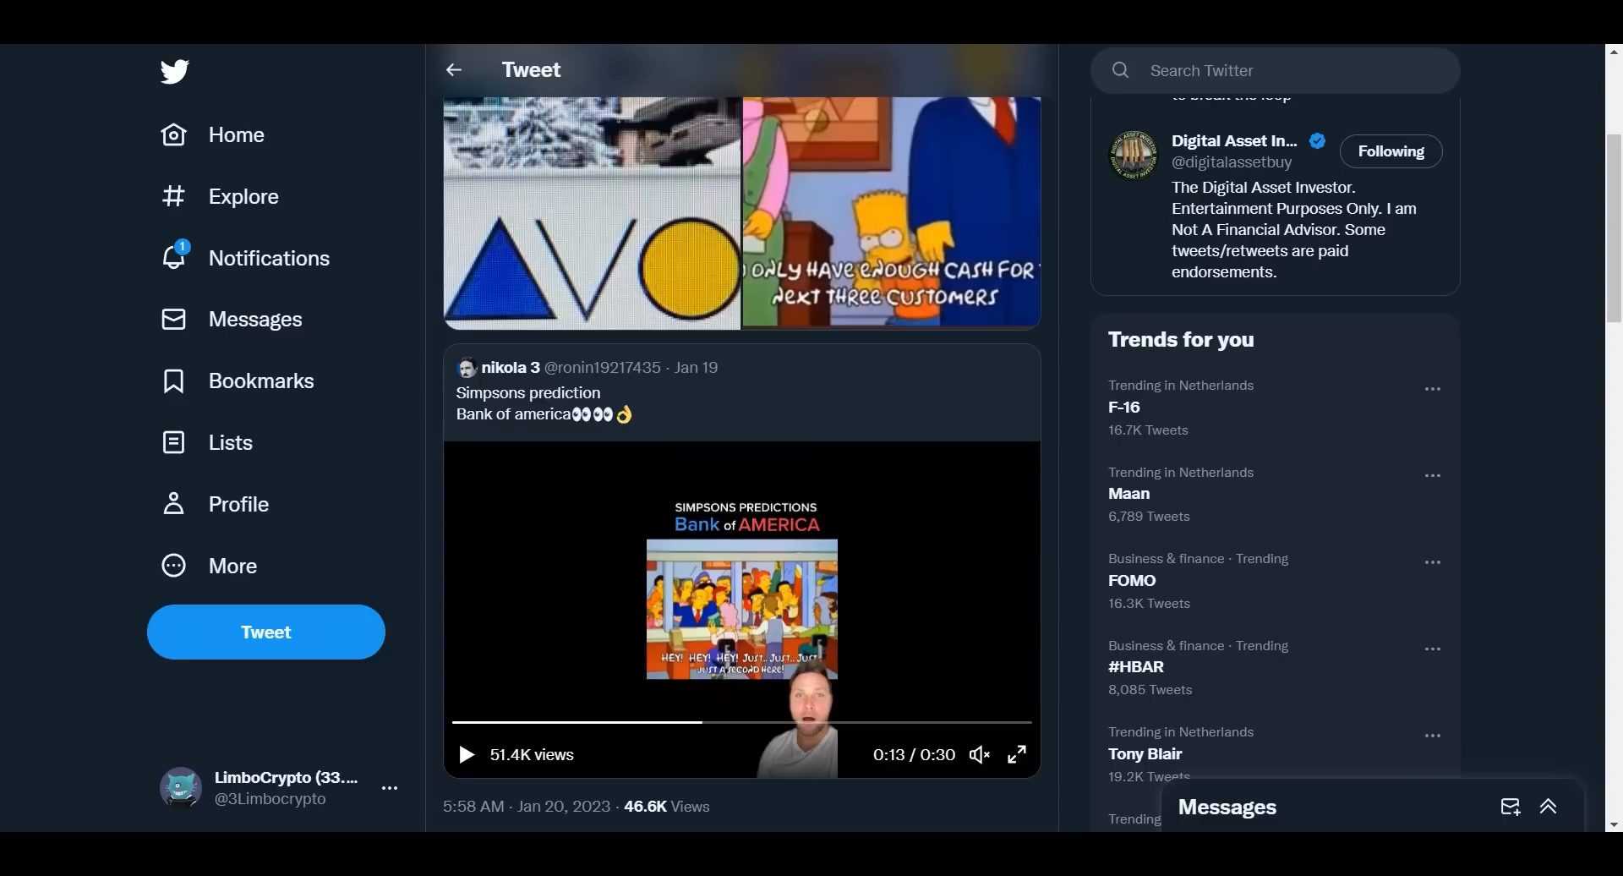
pyautogui.scroll(-3)
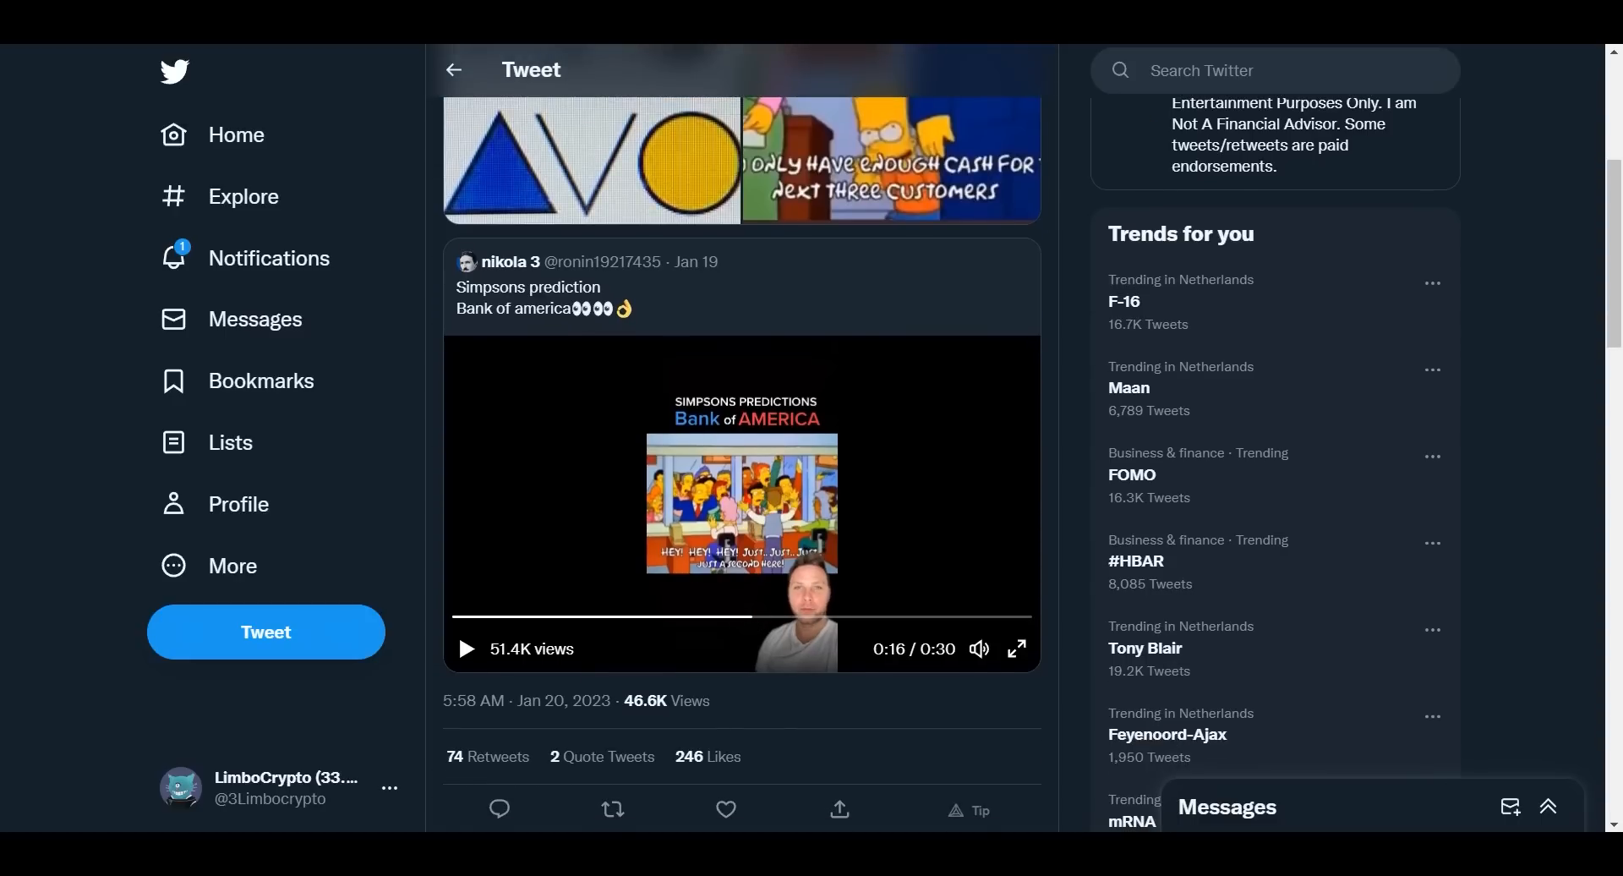
pyautogui.click(470, 649)
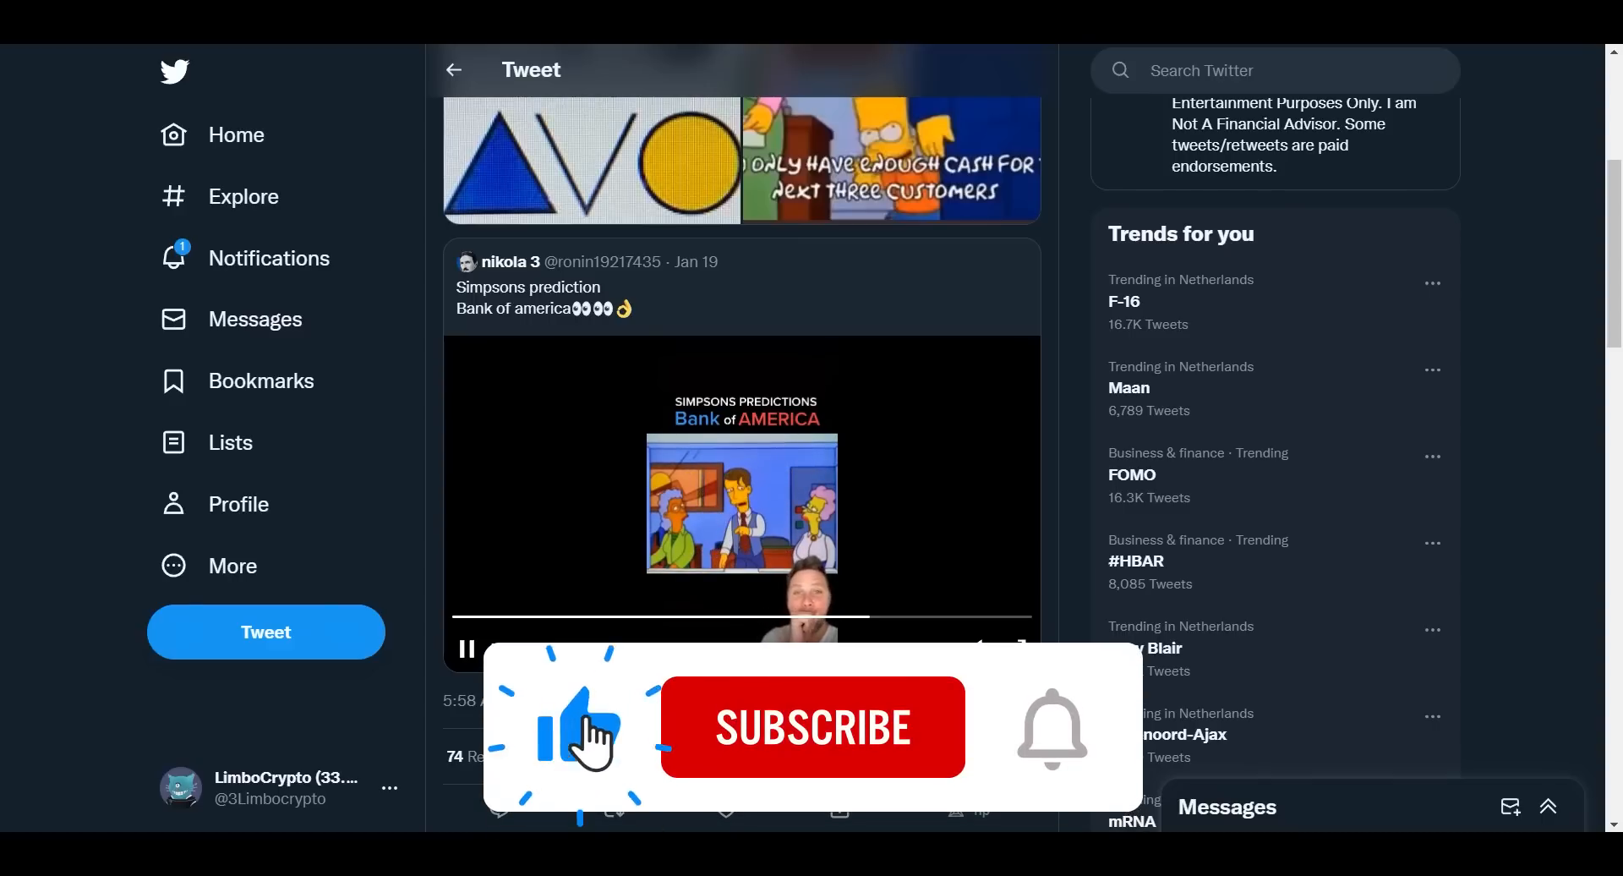
pyautogui.click(812, 727)
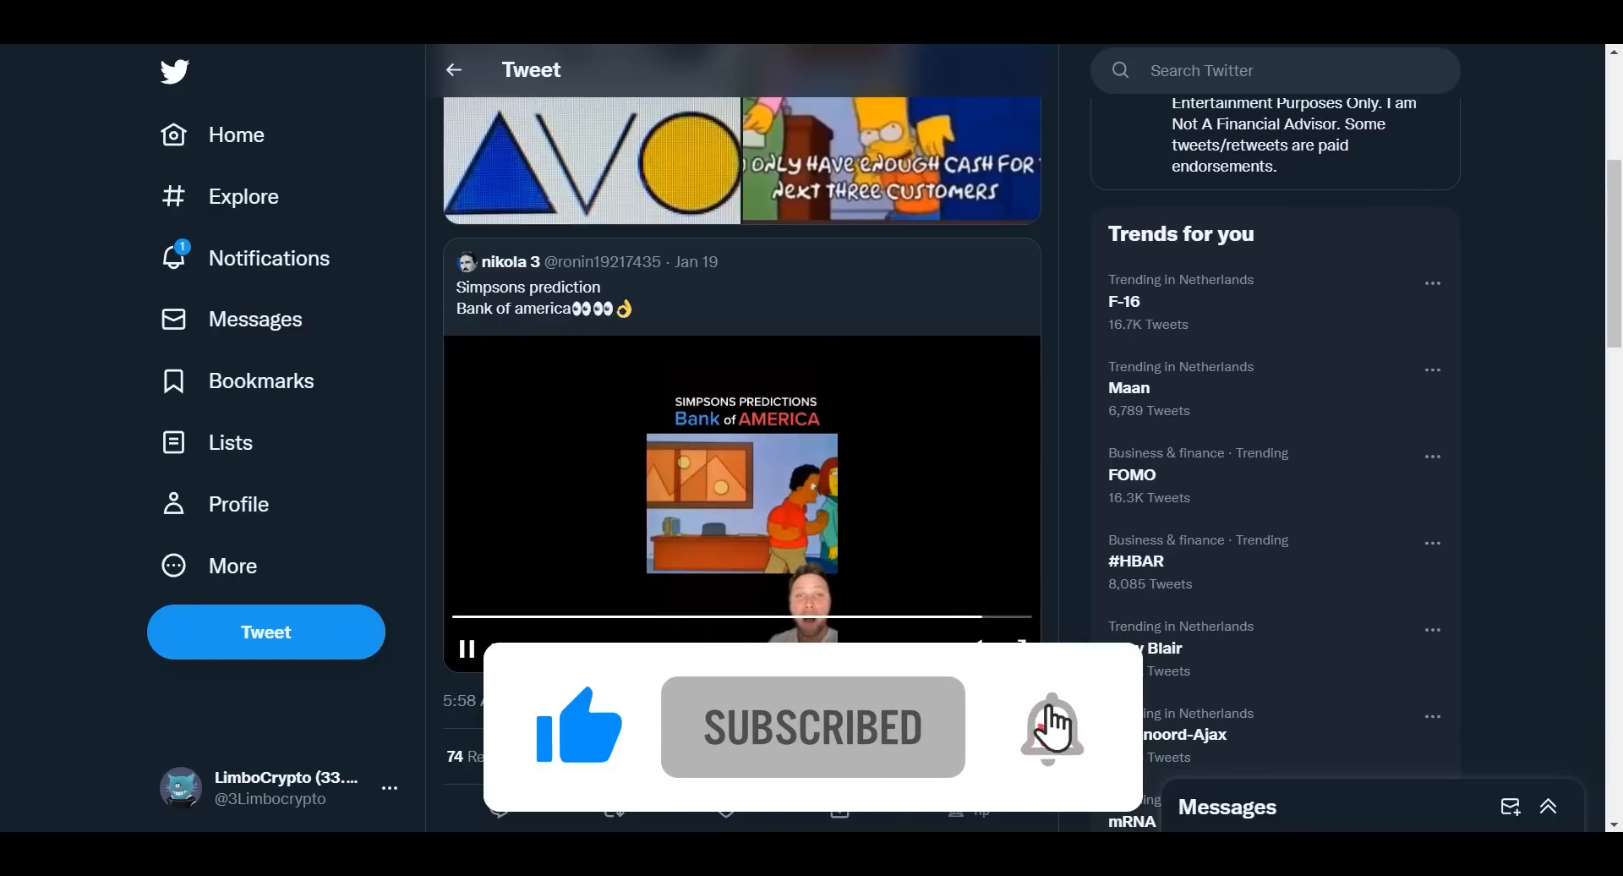
pyautogui.click(1051, 729)
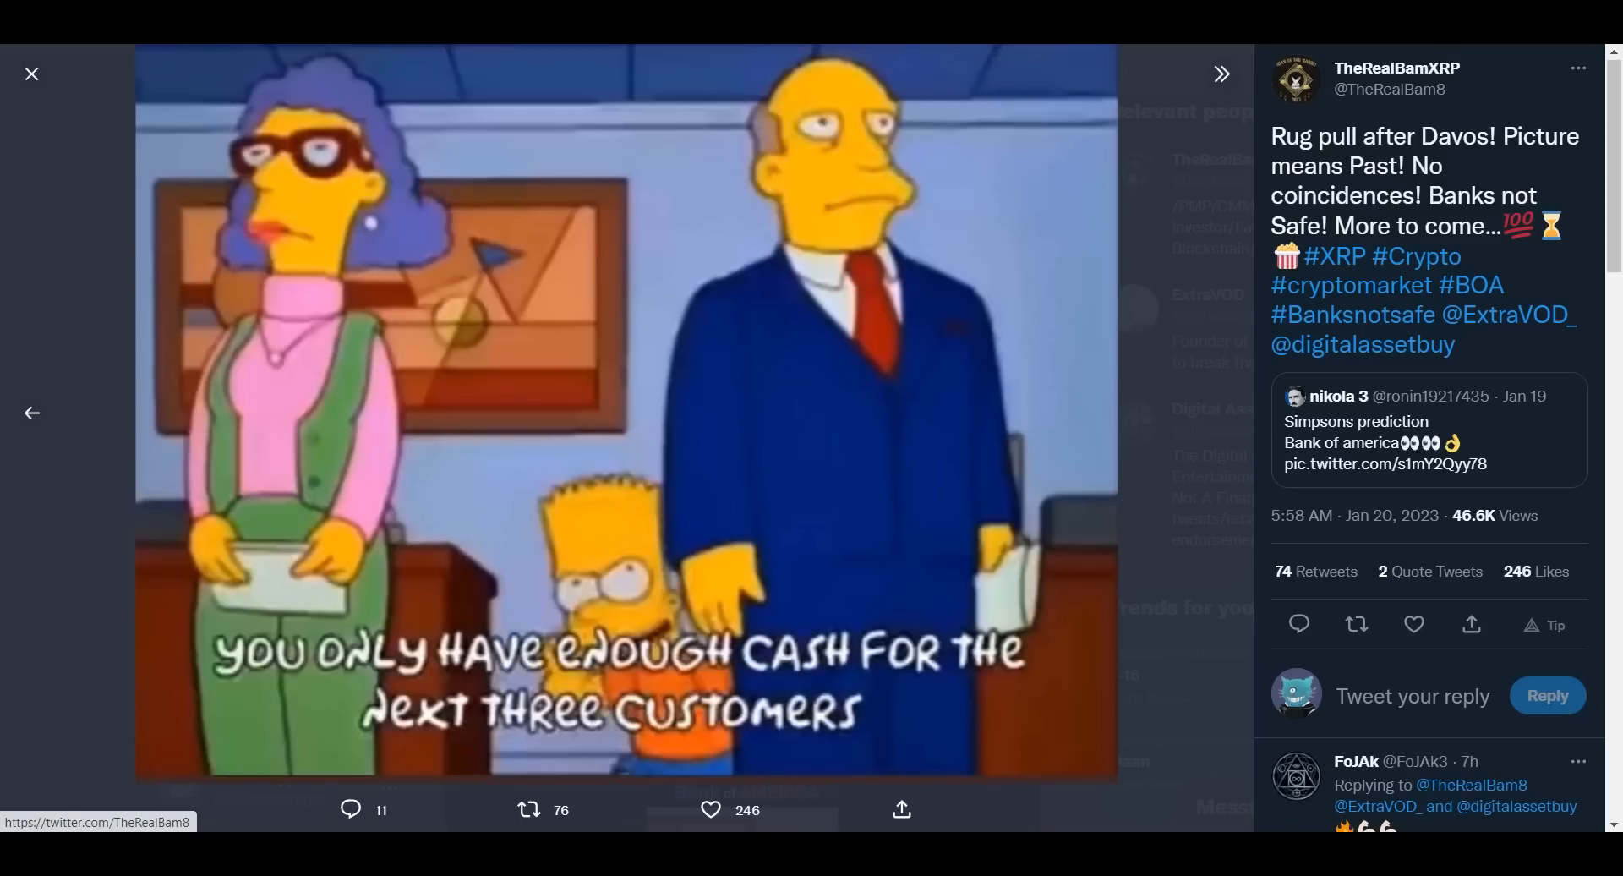
# Leave the photo viewer and reach Cointelegraph's Brooks Entwistle interview tweet about XRP in 2023.
pyautogui.click(32, 74)
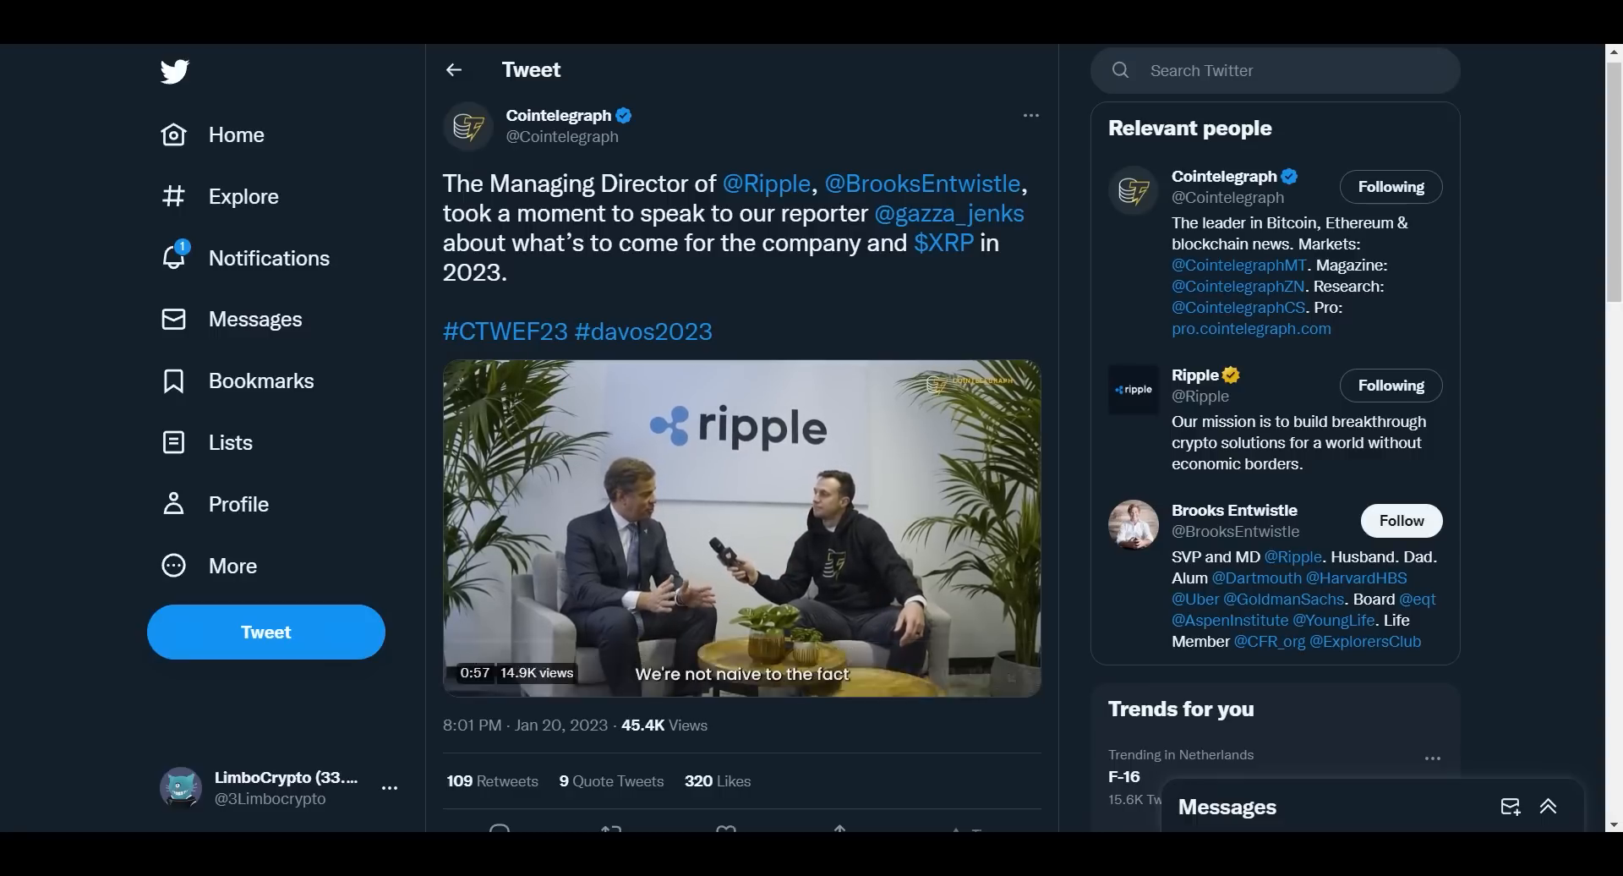
pyautogui.click(739, 527)
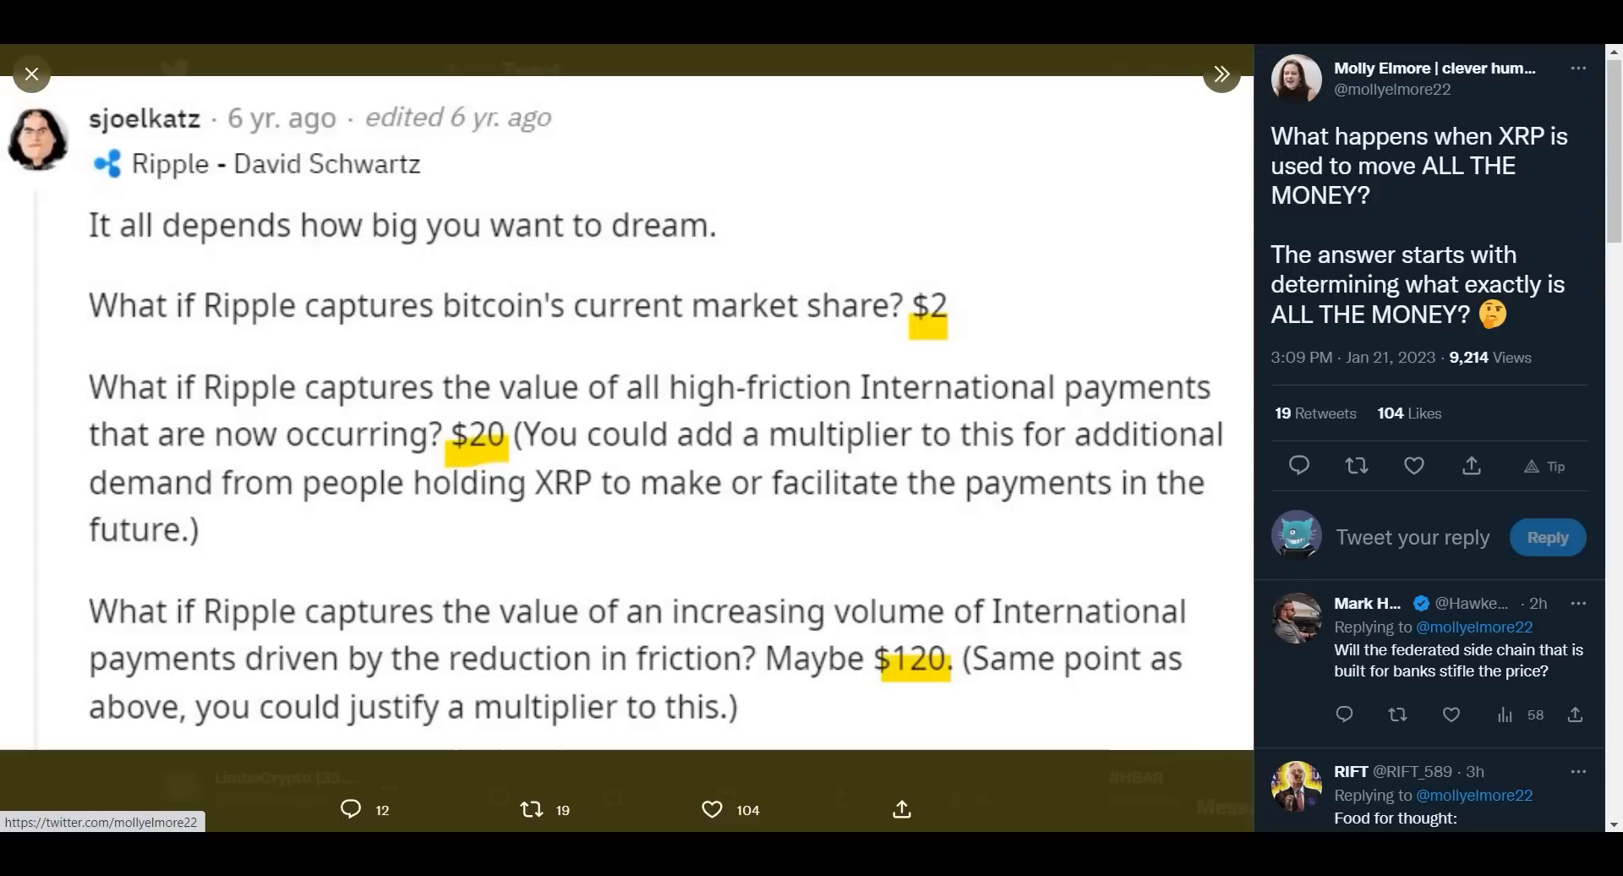
# Go back to the Ripple price-scenario tweet ($2, $20, $120) and skim its replies.
pyautogui.click(31, 75)
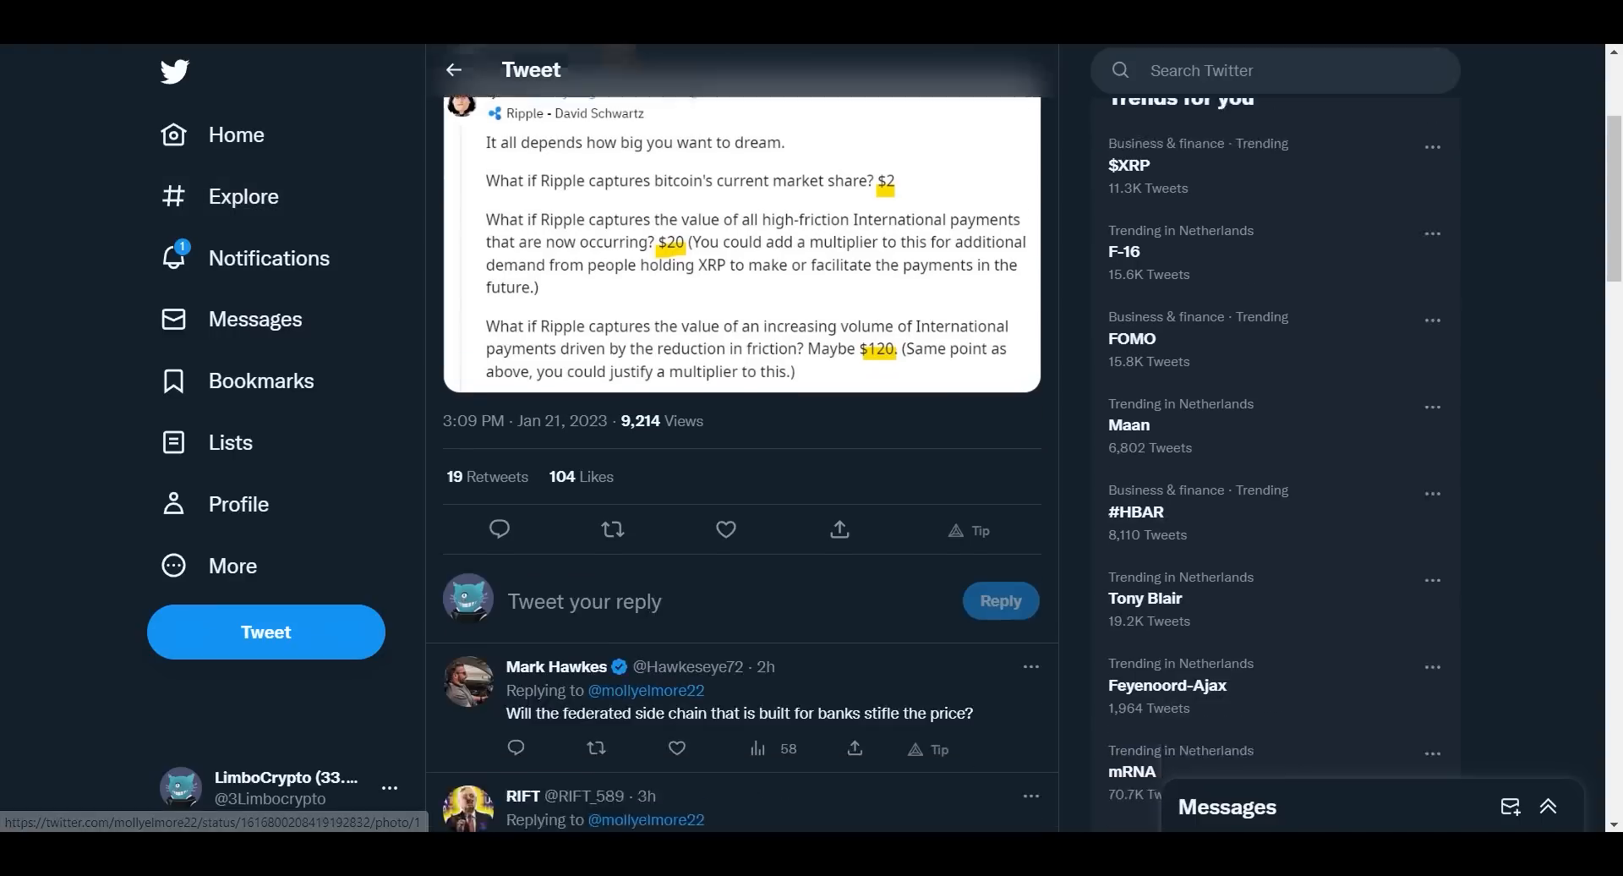
pyautogui.scroll(-3)
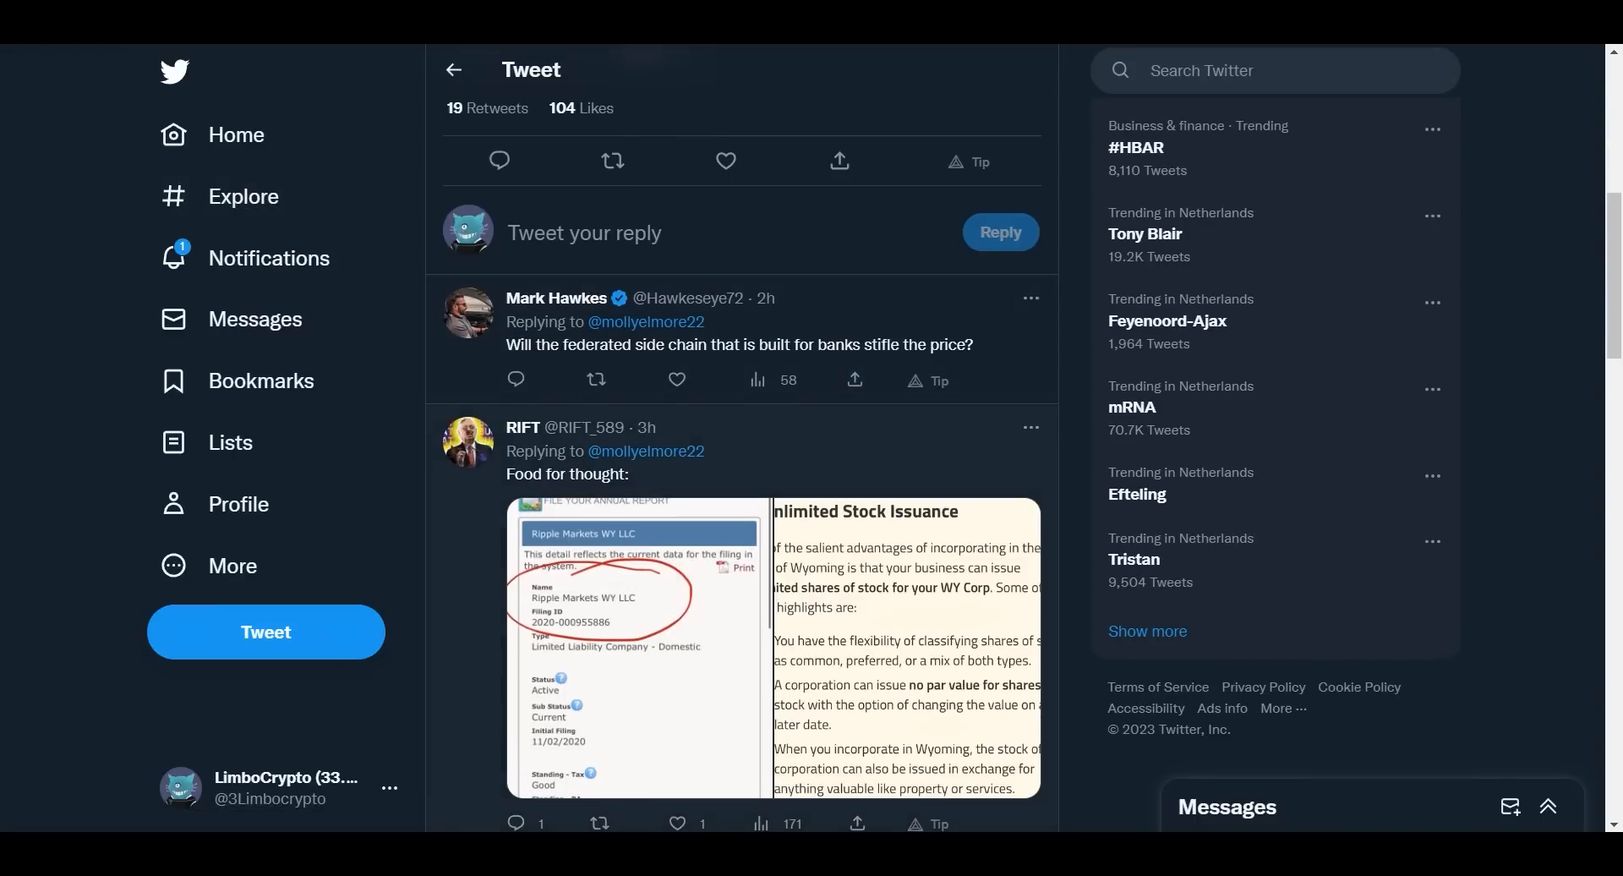
pyautogui.scroll(3)
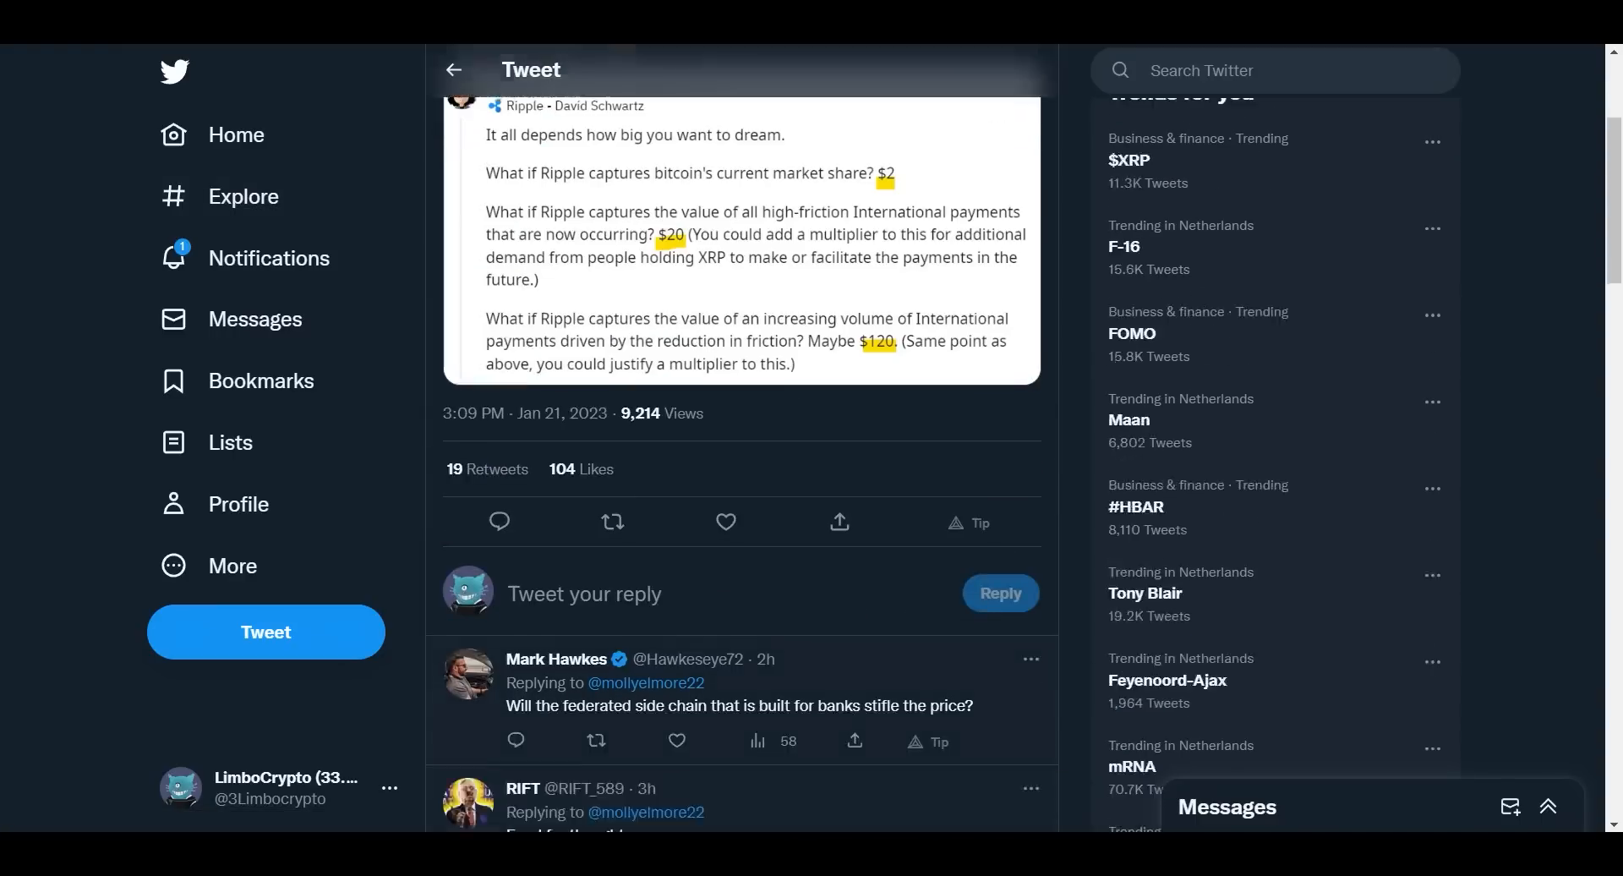
pyautogui.scroll(3)
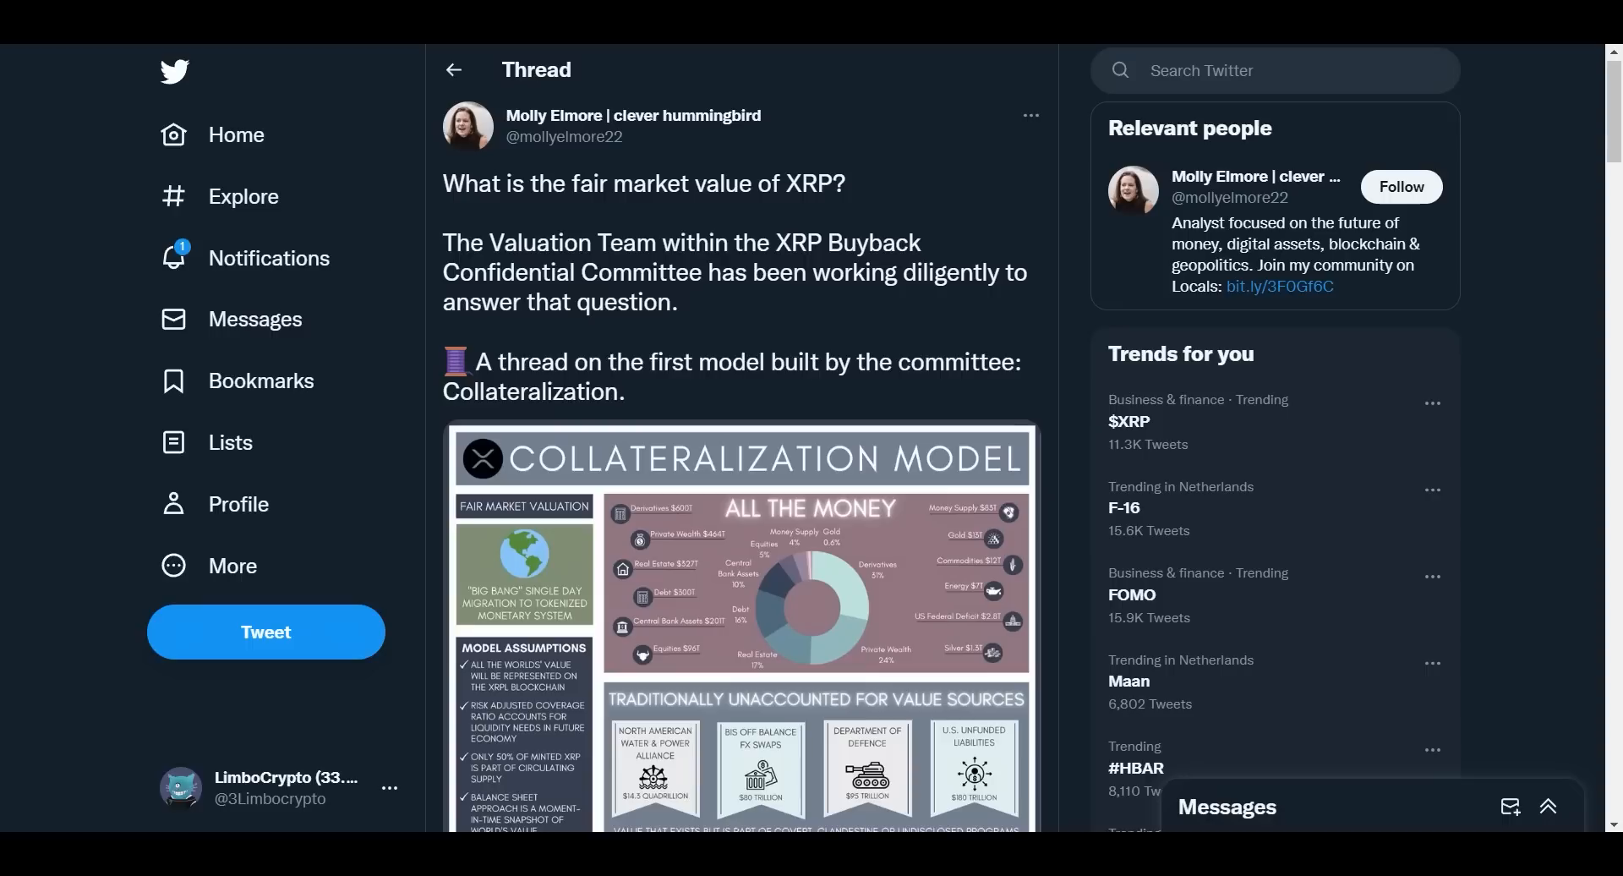
# Bring Molly Elmore's collateralization model infographic with its $122,580 XRP value into view.
pyautogui.scroll(-3)
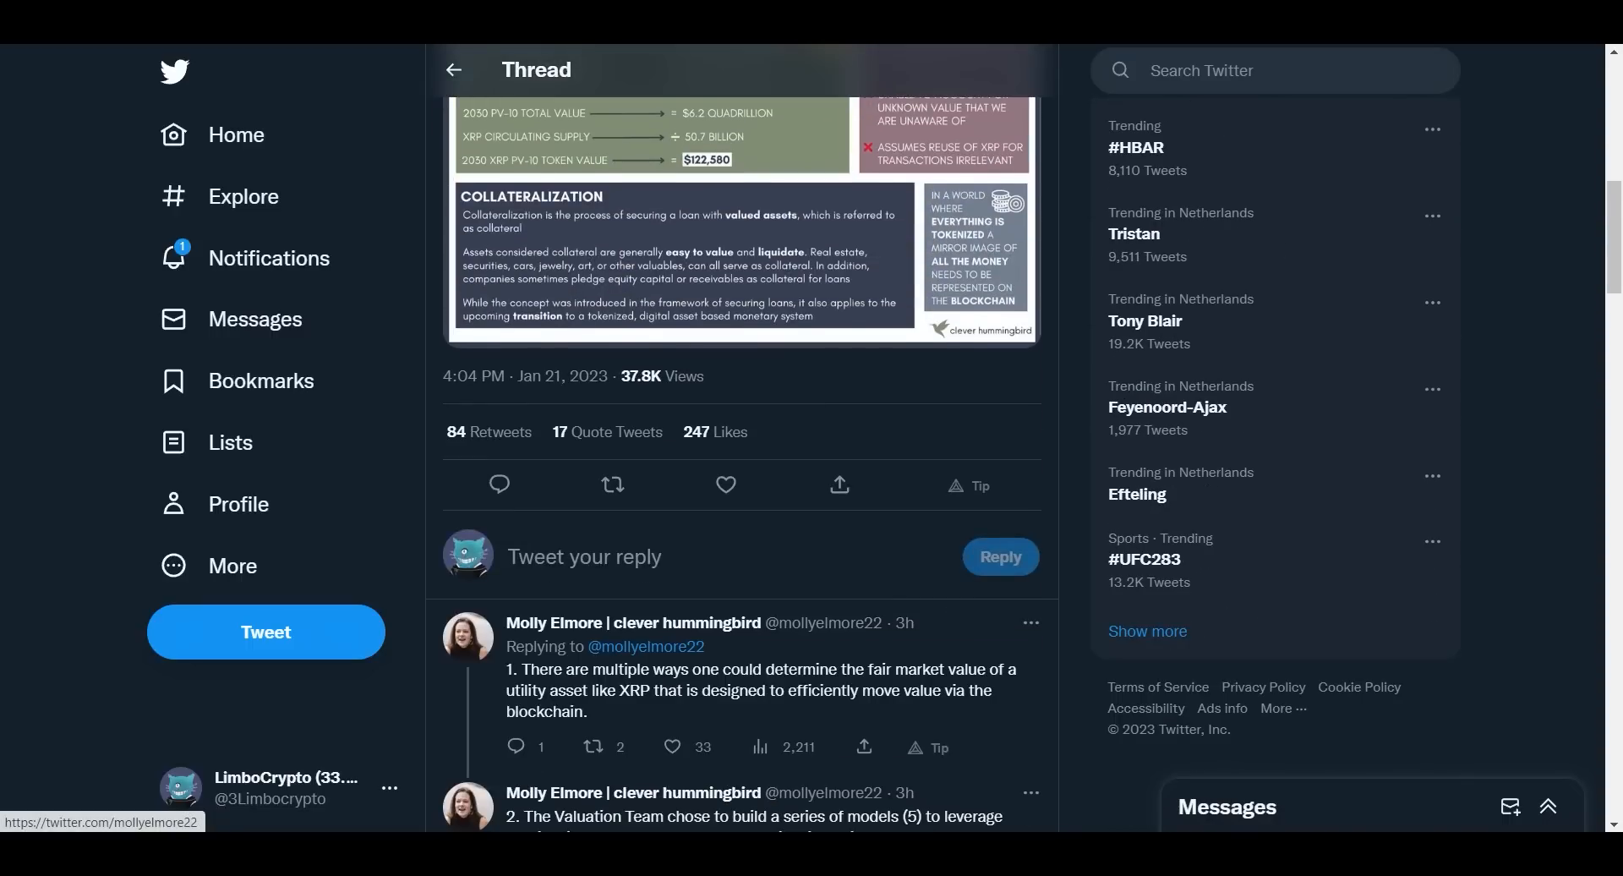
pyautogui.scroll(3)
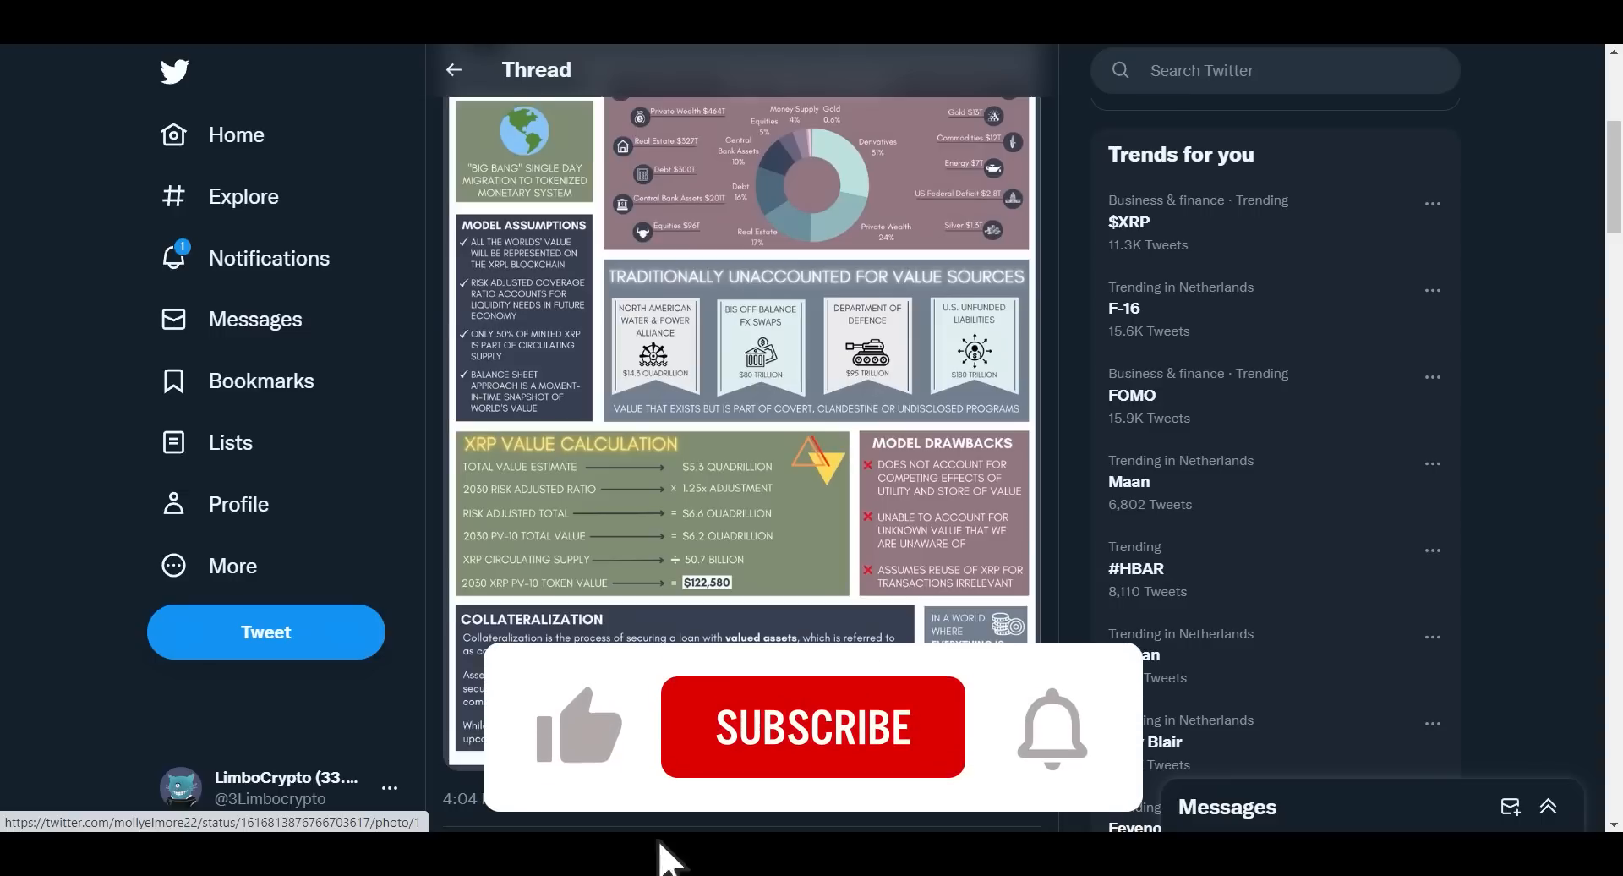
pyautogui.click(814, 727)
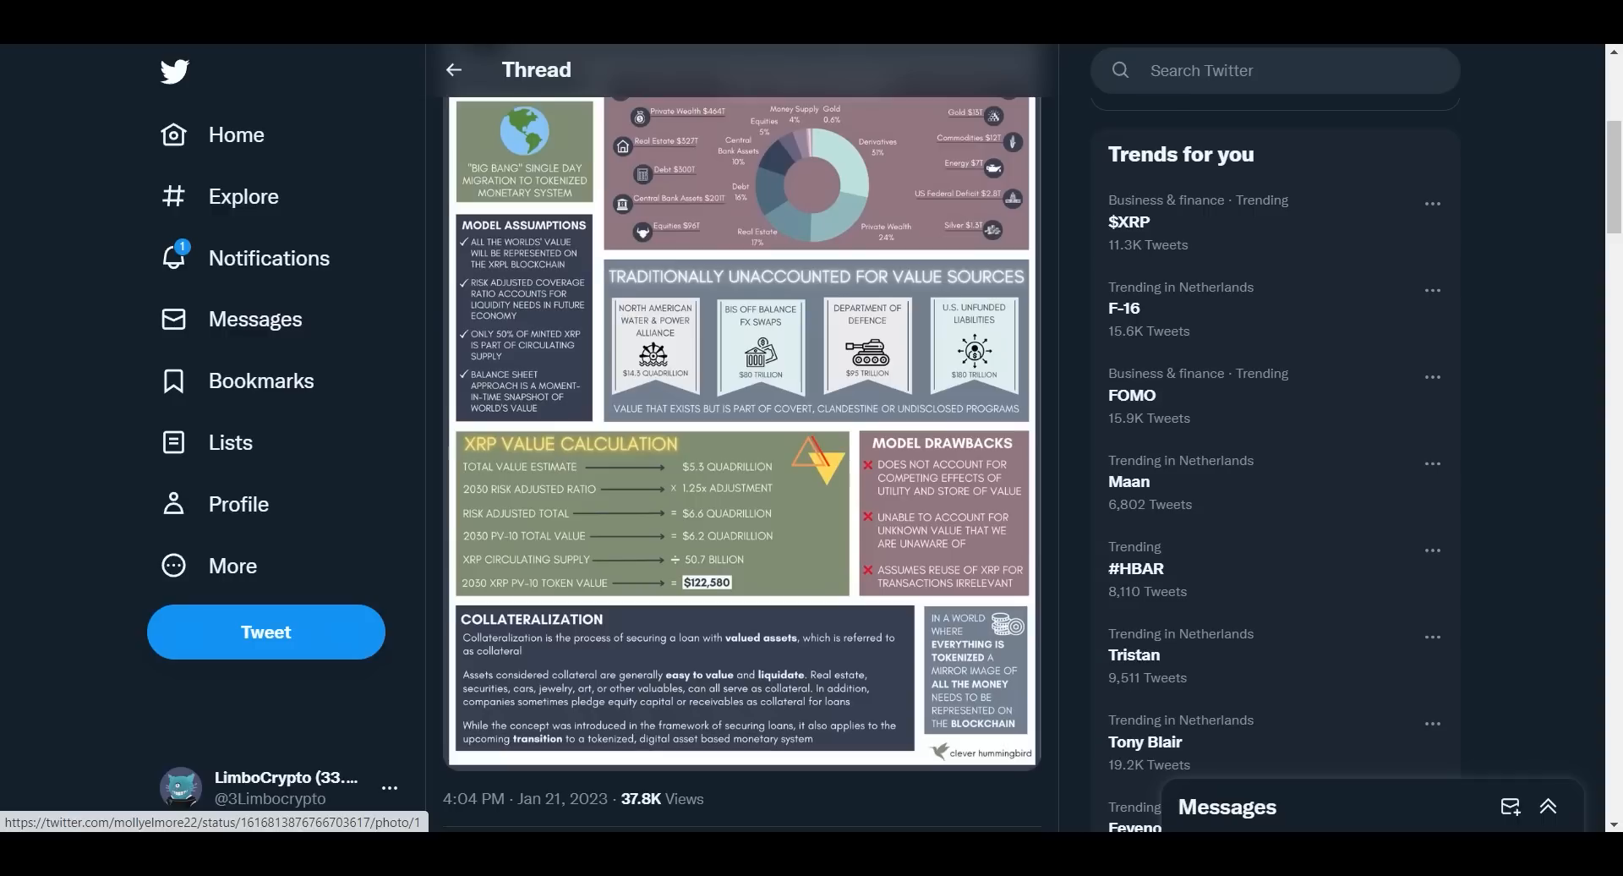
# Scroll through the numbered follow-up tweets 1–18 explaining the collateralization model and upcoming whitepaper.
pyautogui.scroll(-3)
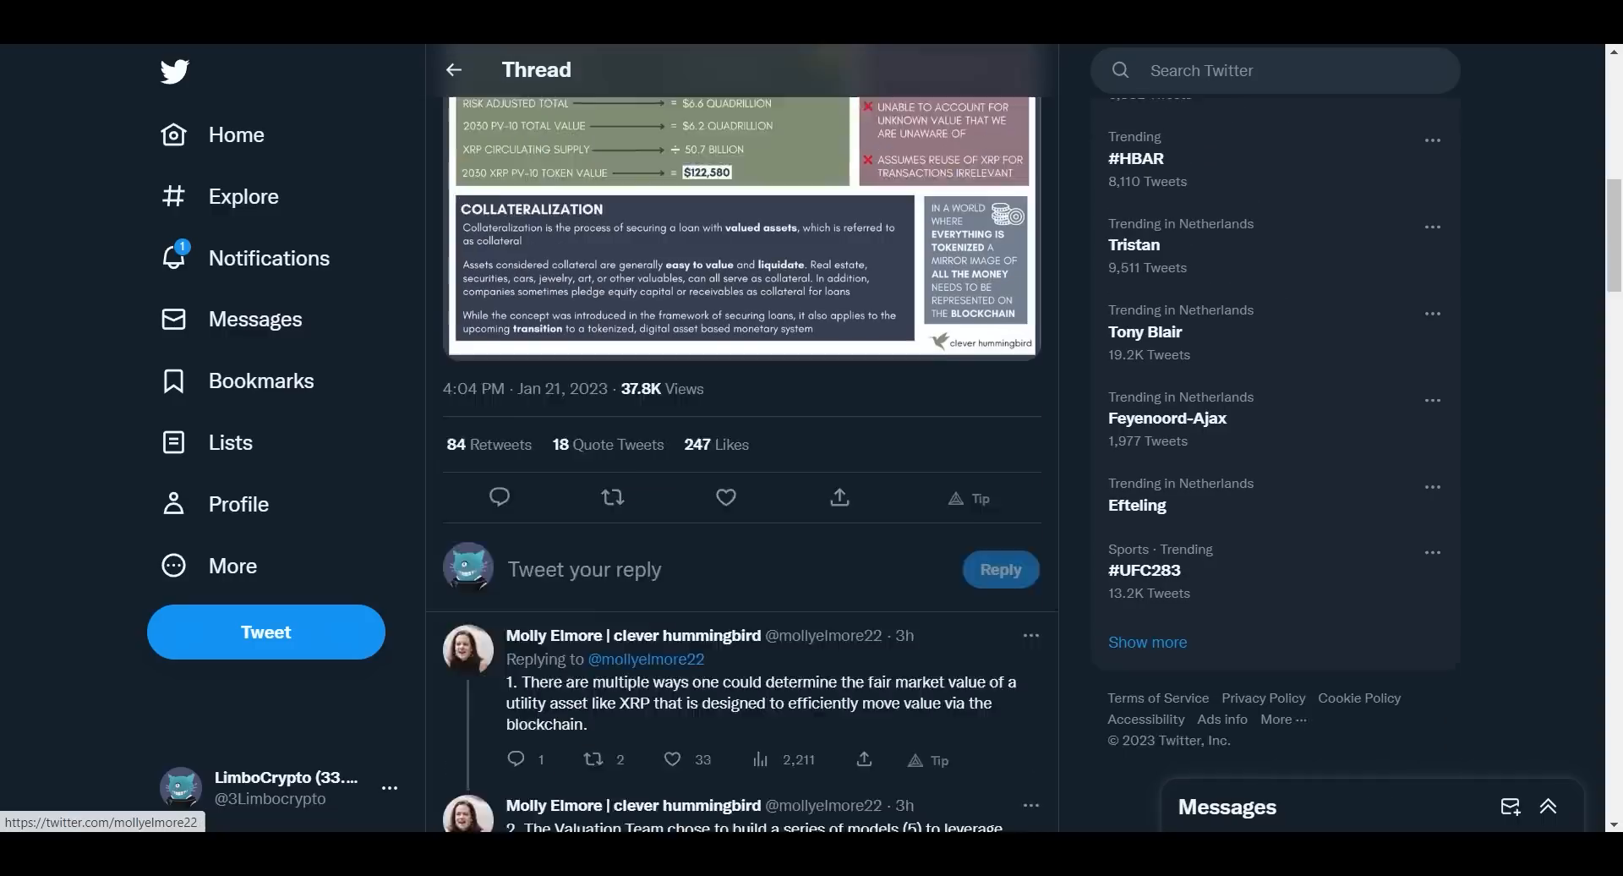
pyautogui.scroll(-3)
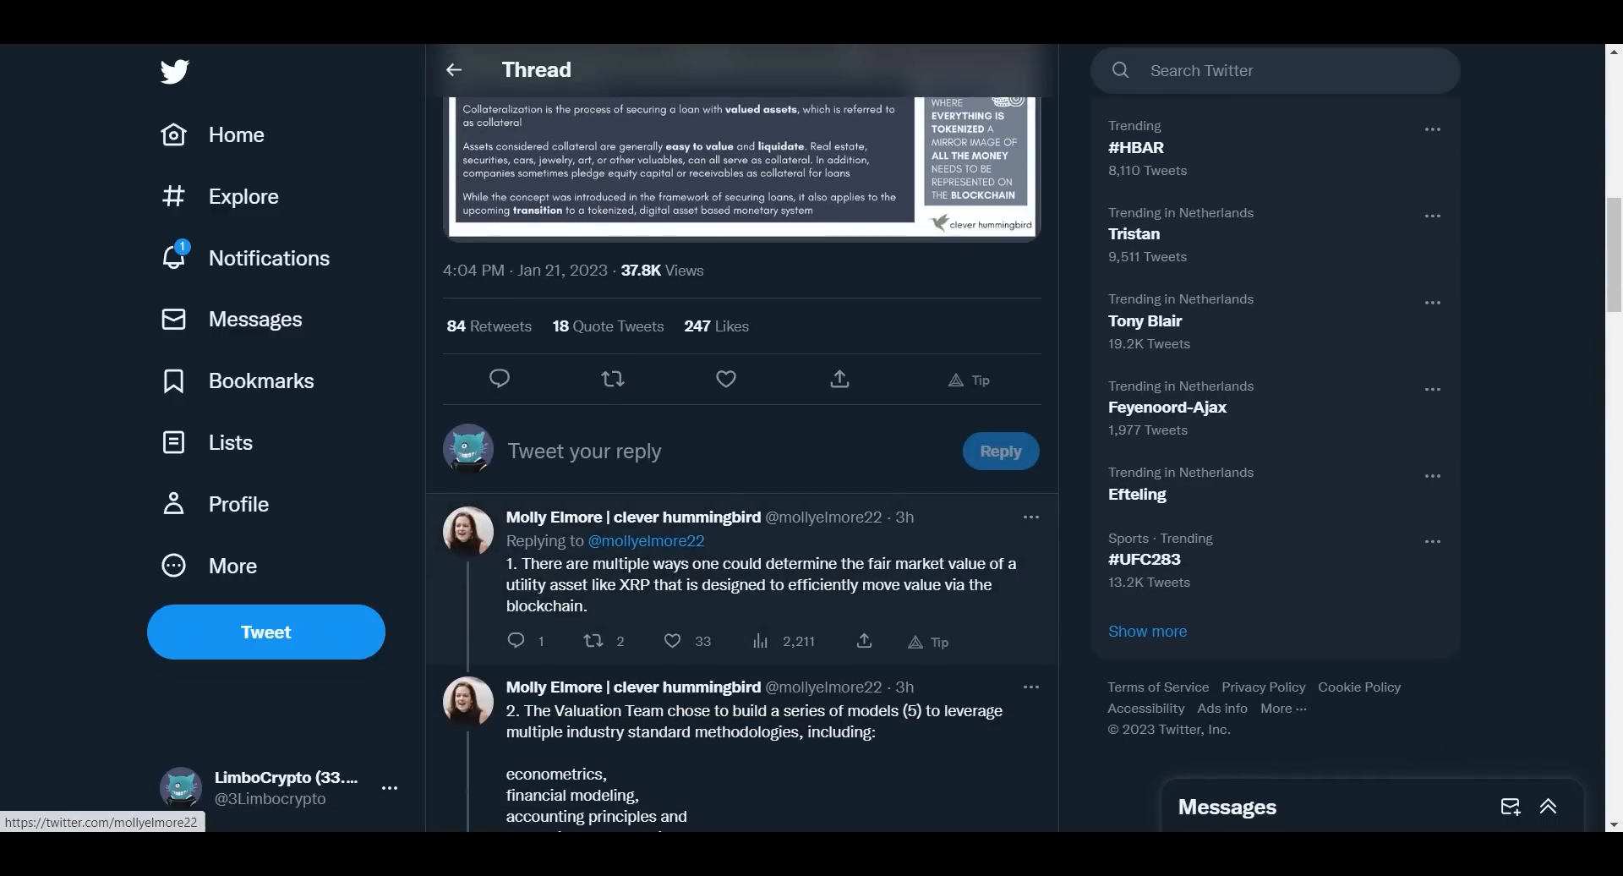
pyautogui.scroll(-3)
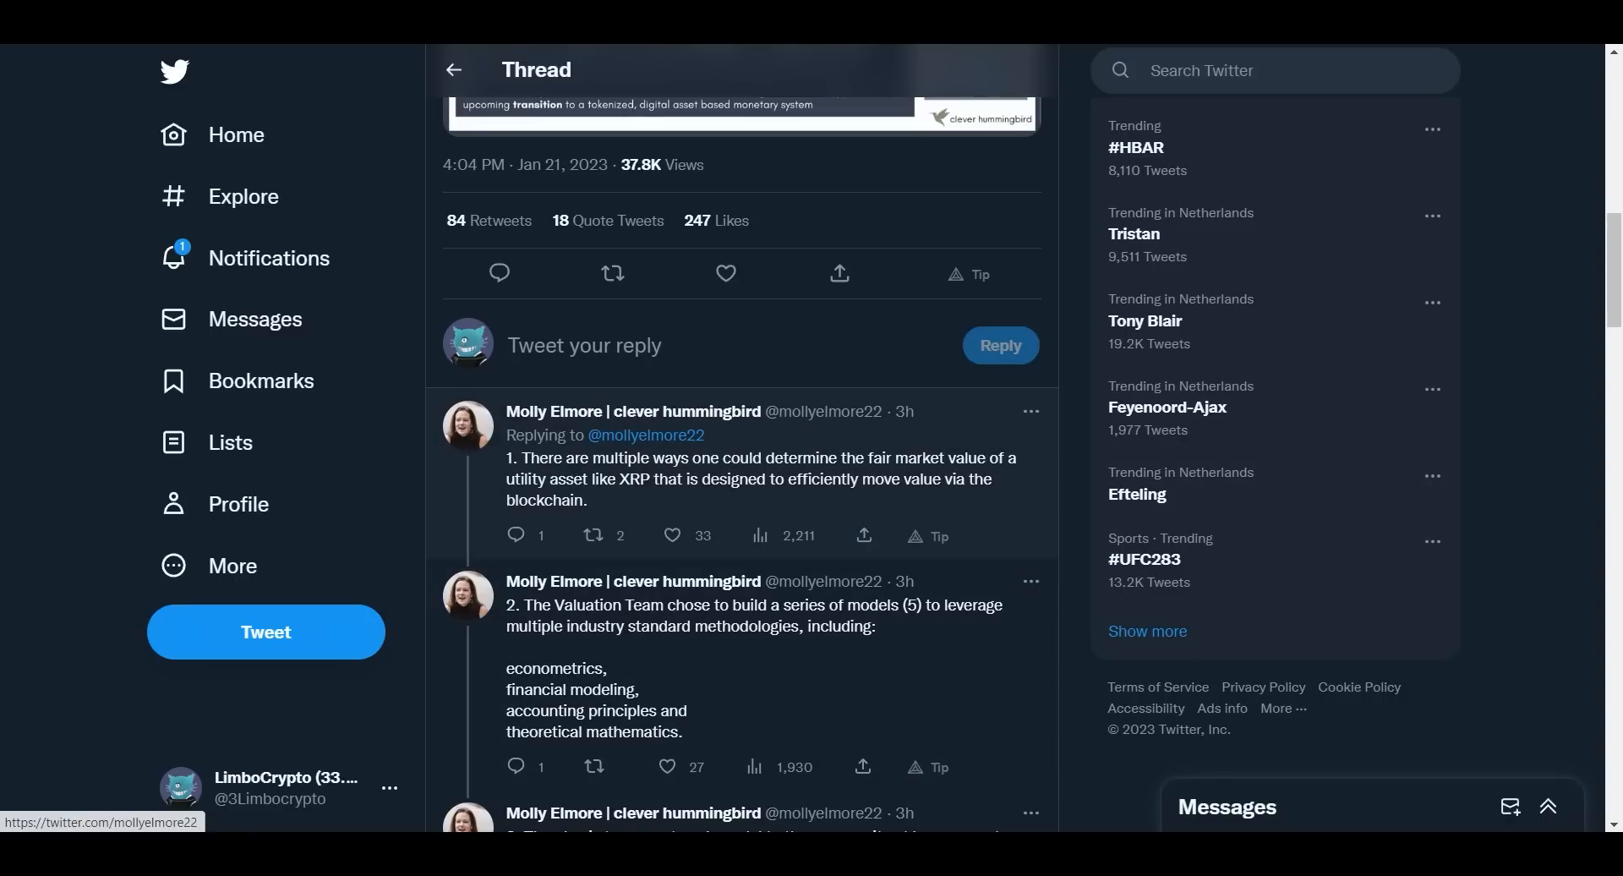
pyautogui.scroll(-3)
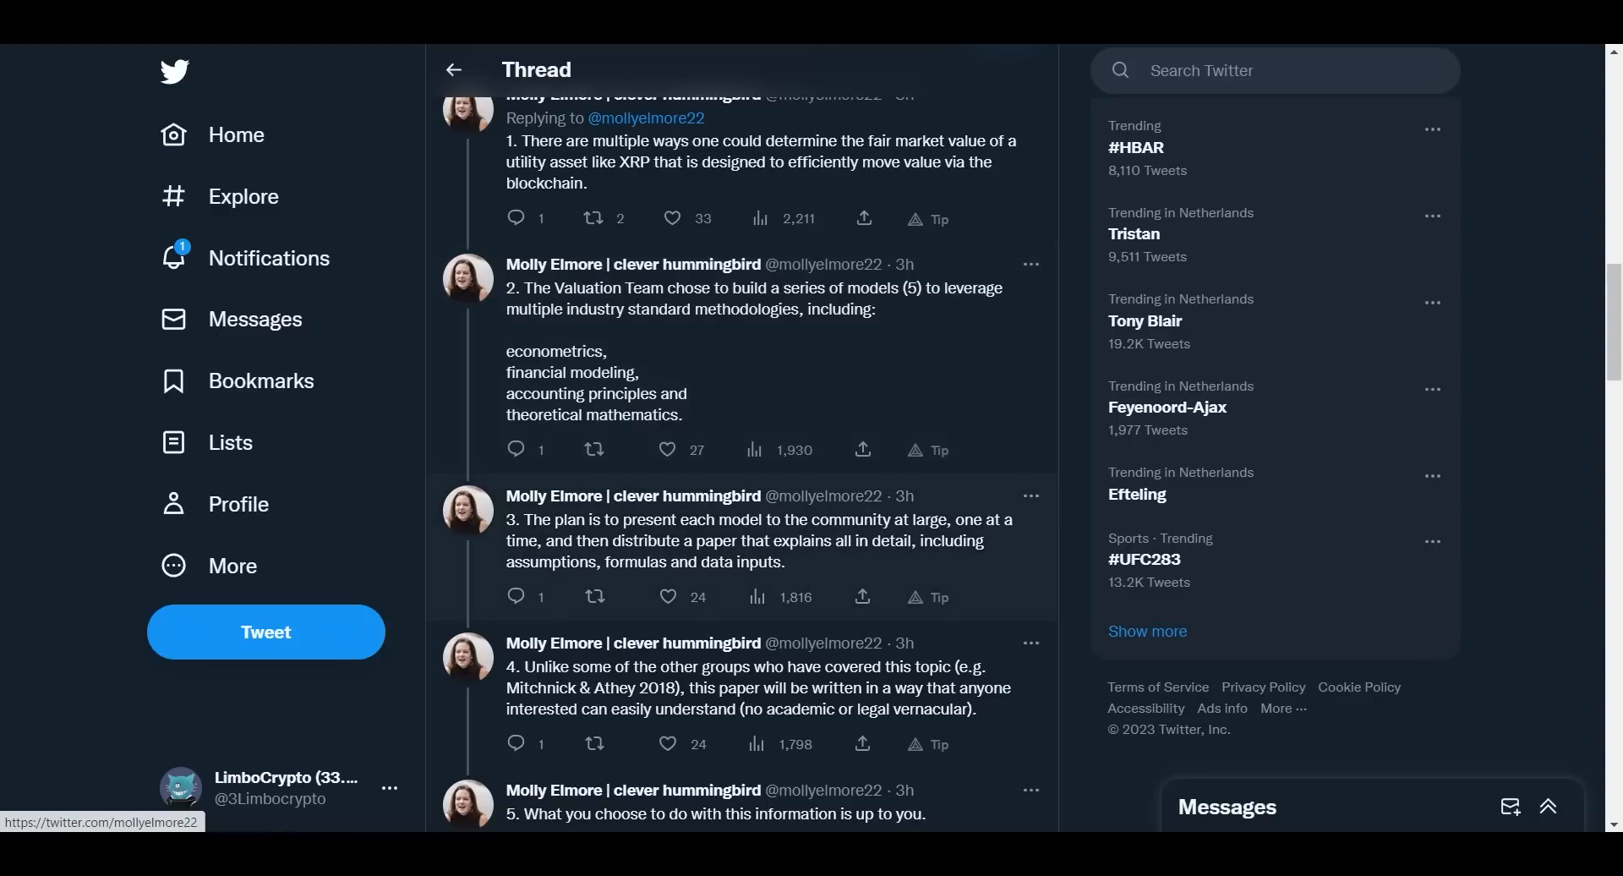
pyautogui.scroll(-3)
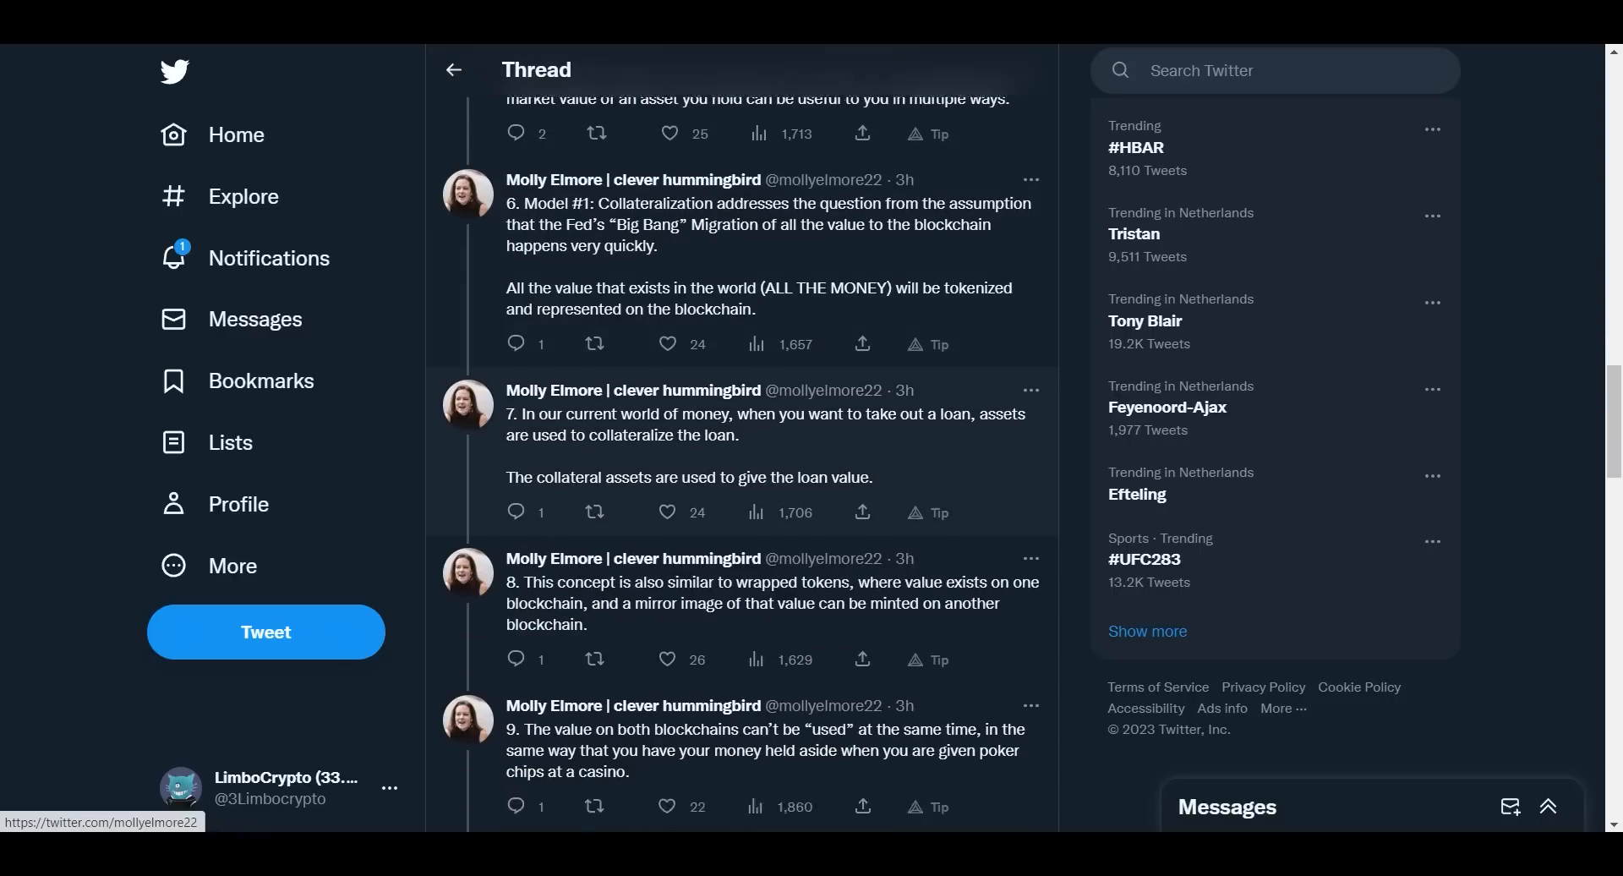
pyautogui.scroll(-3)
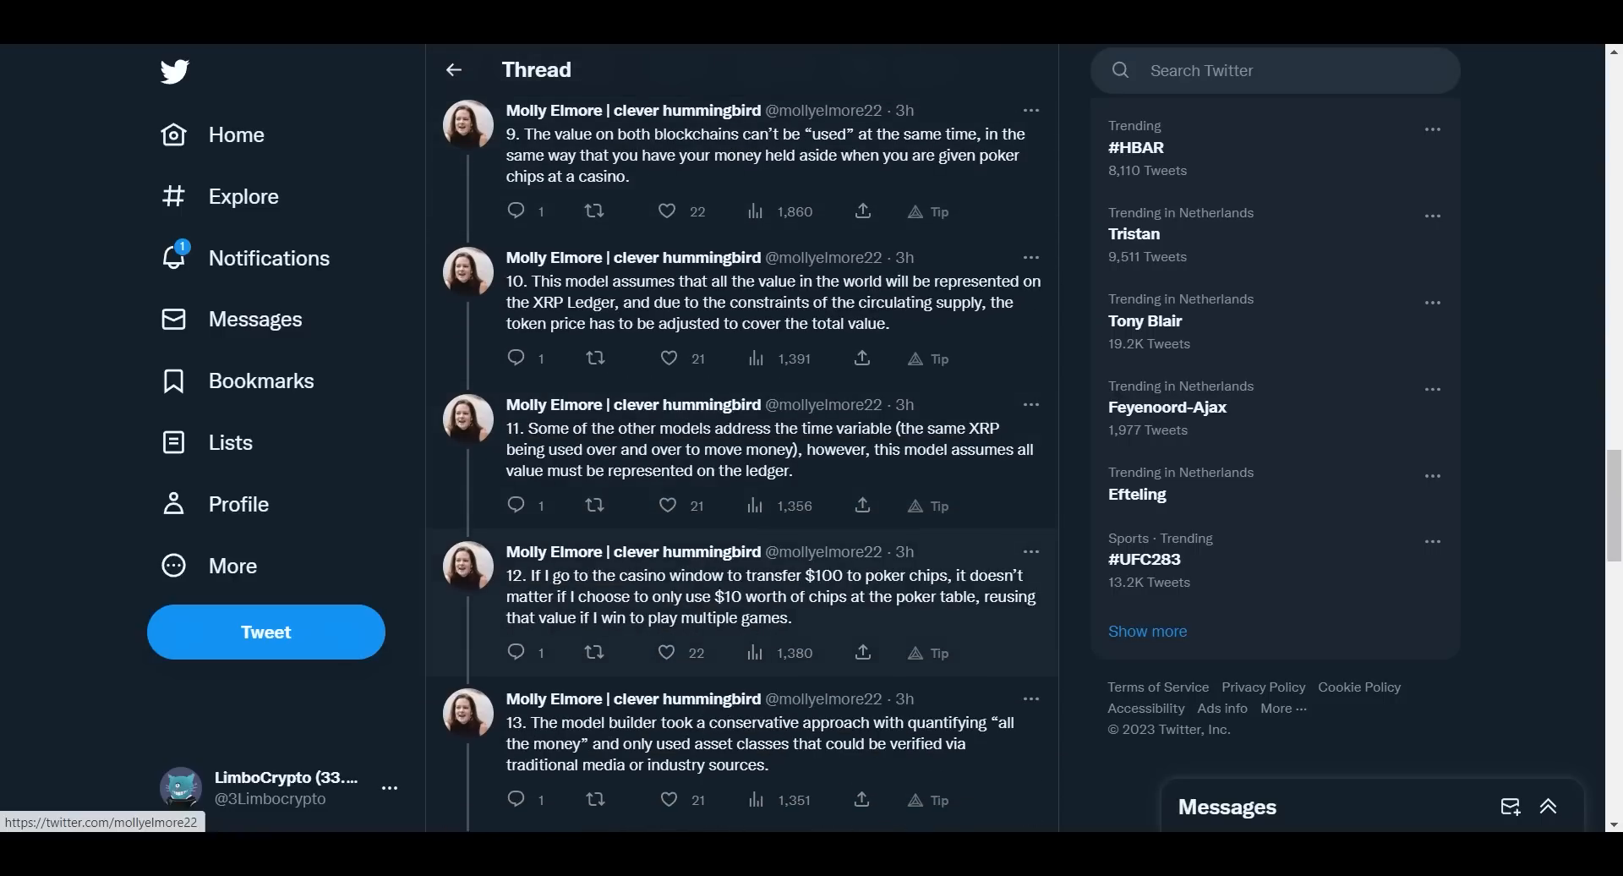
pyautogui.scroll(-3)
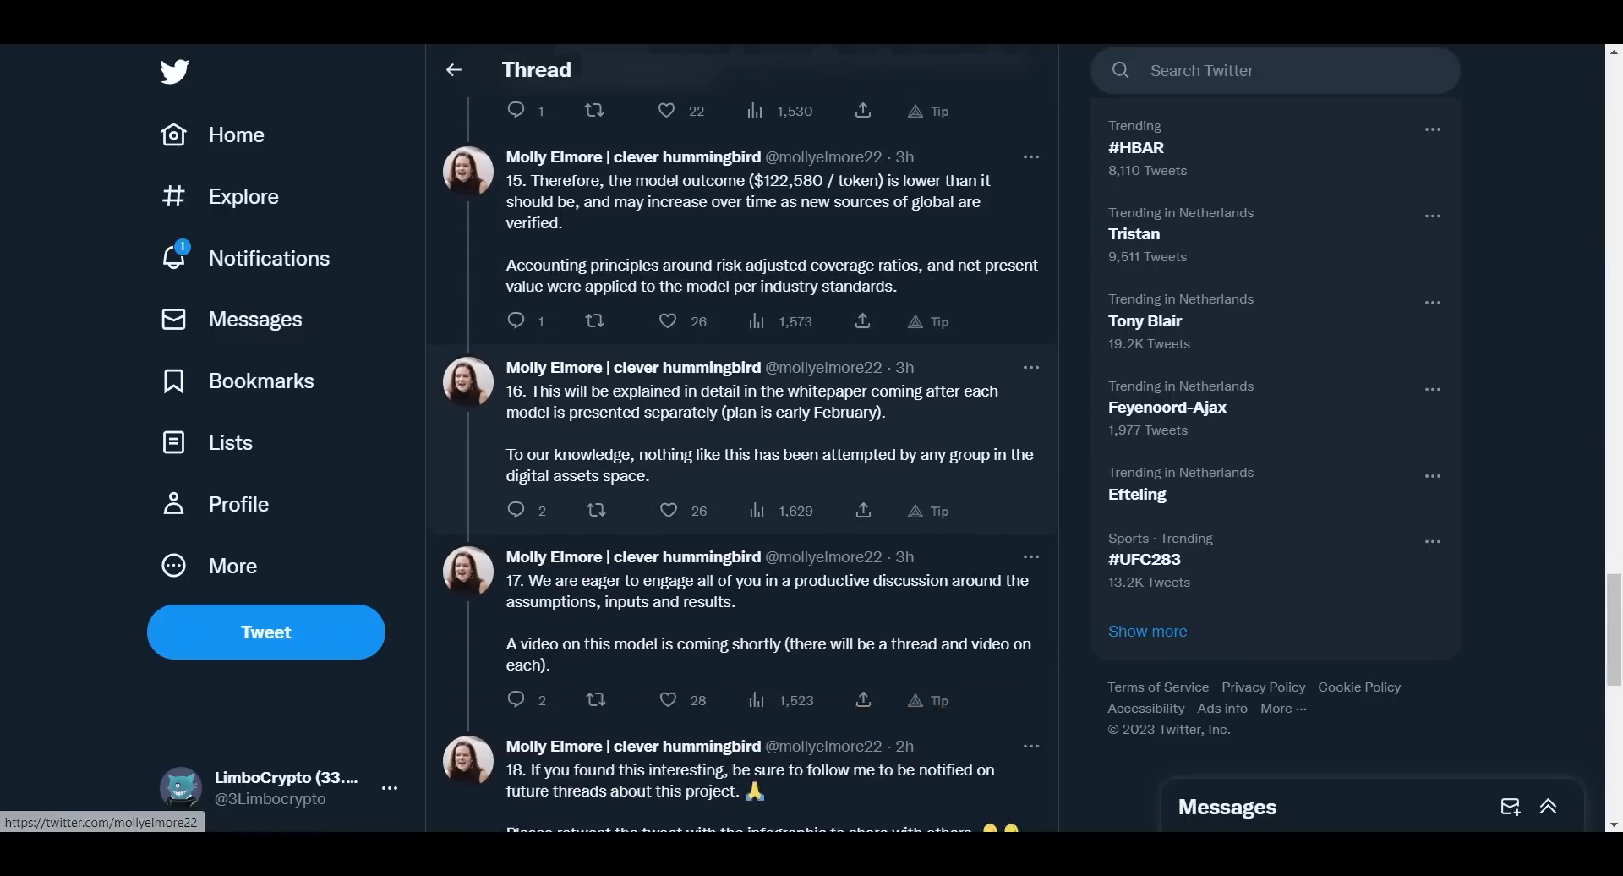
pyautogui.scroll(-3)
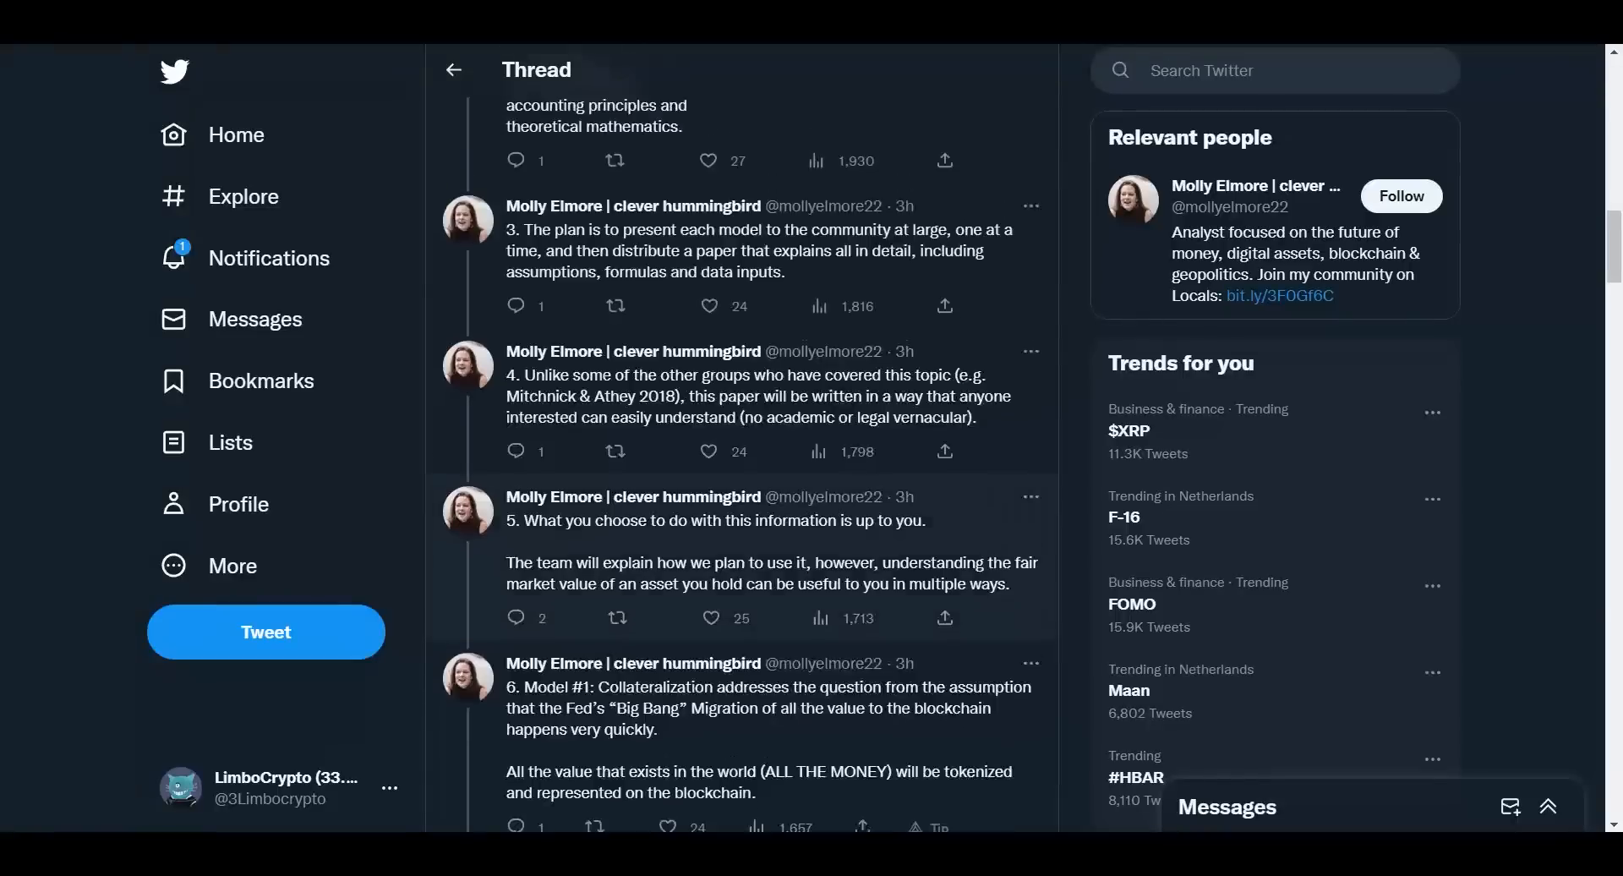
# Return to the top of the thread so the $122,580 collateralization infographic shows again.
pyautogui.scroll(-3)
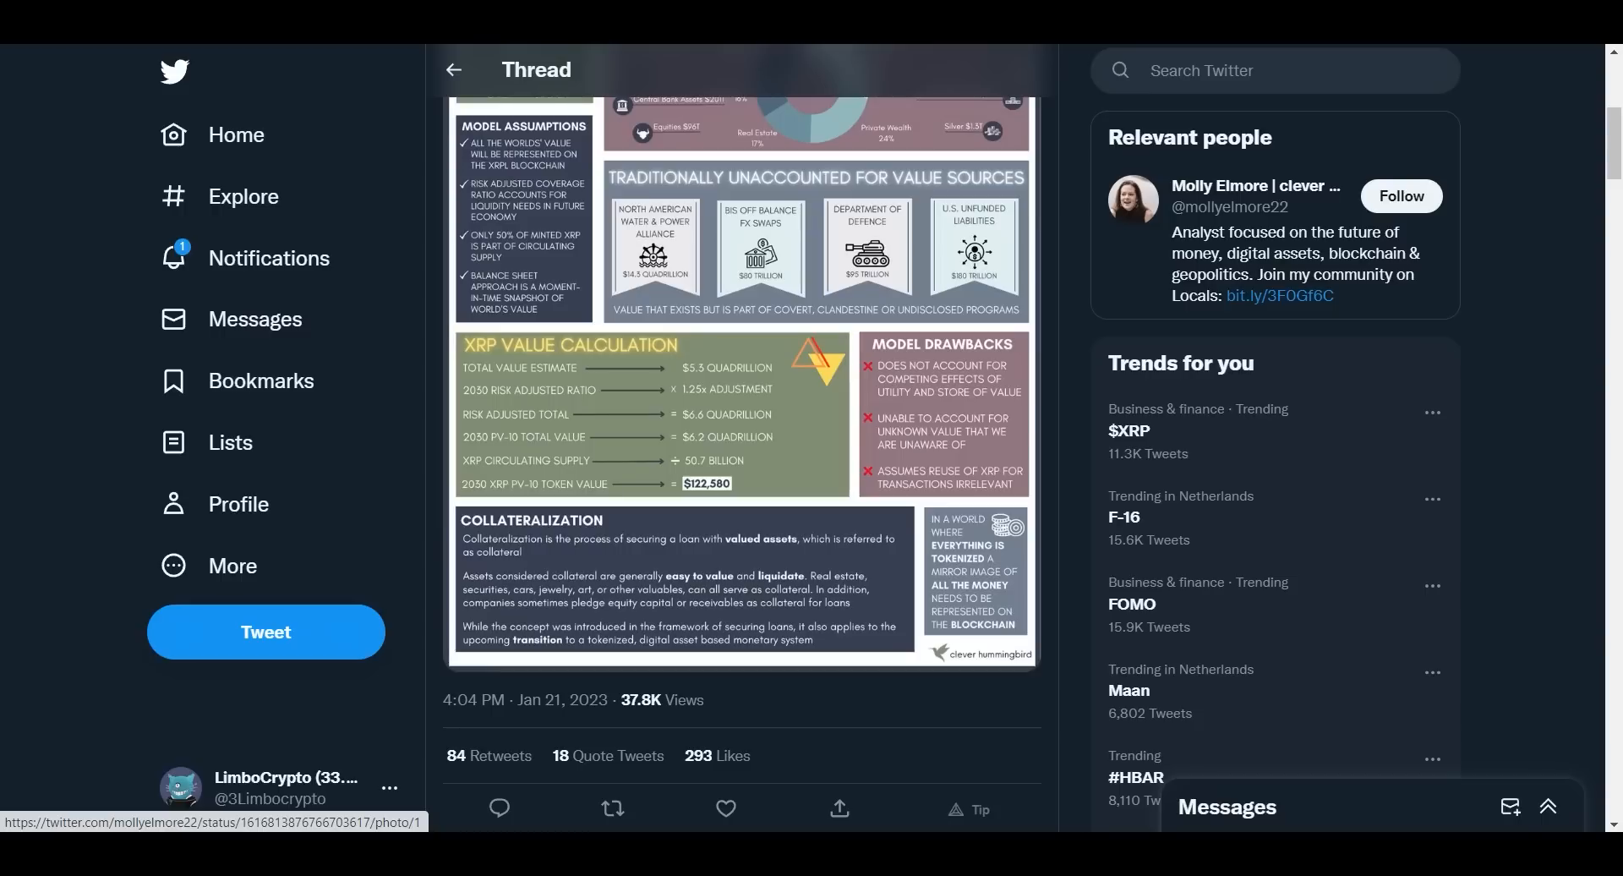
pyautogui.click(612, 808)
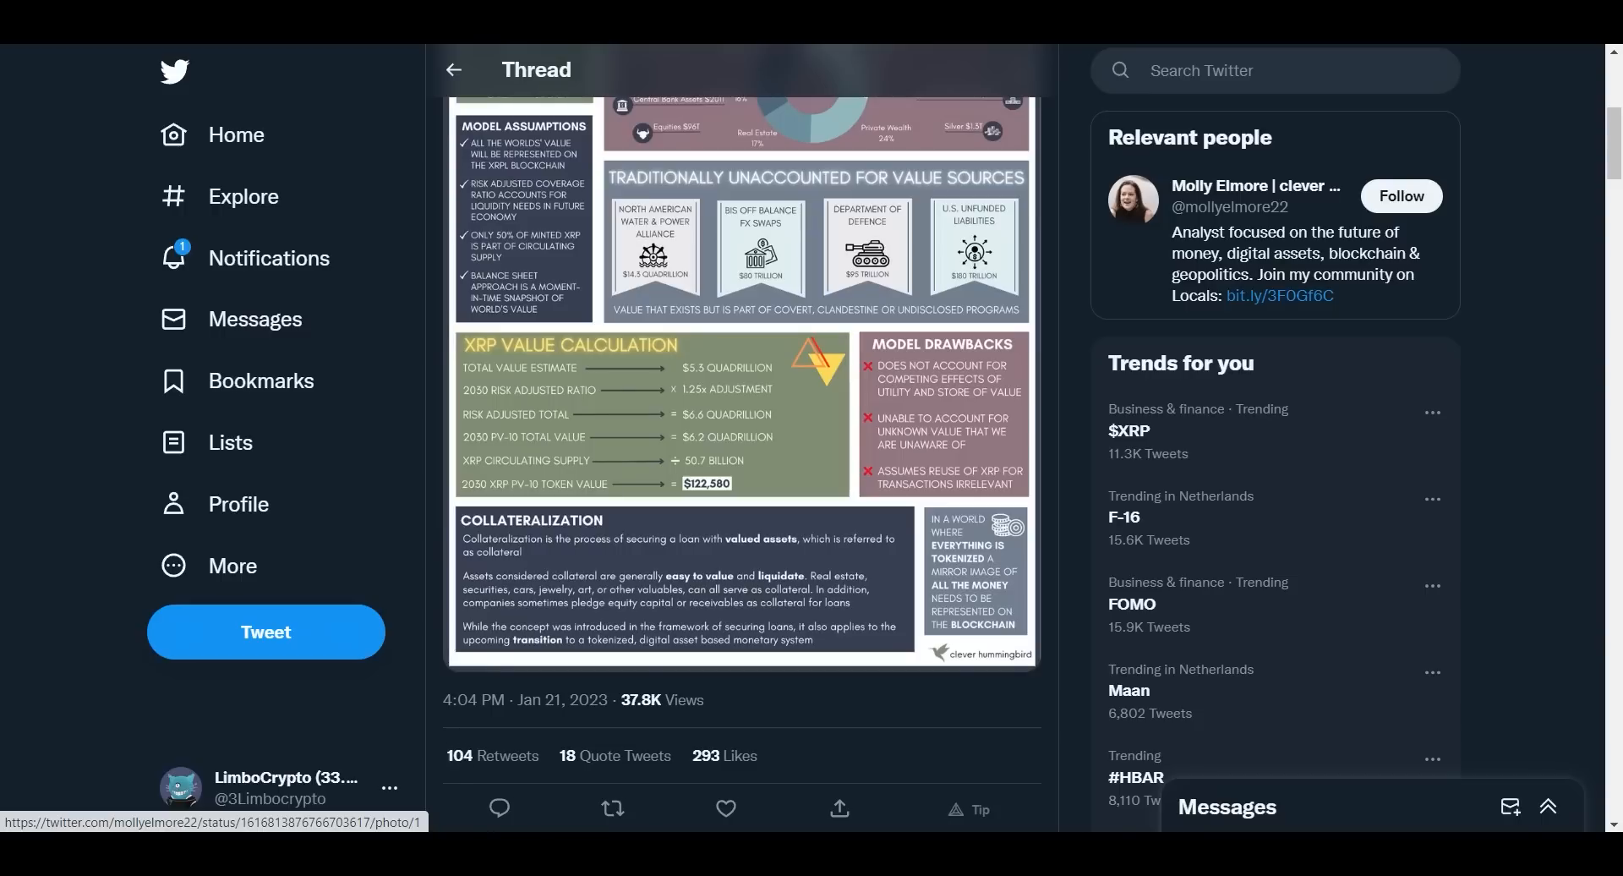